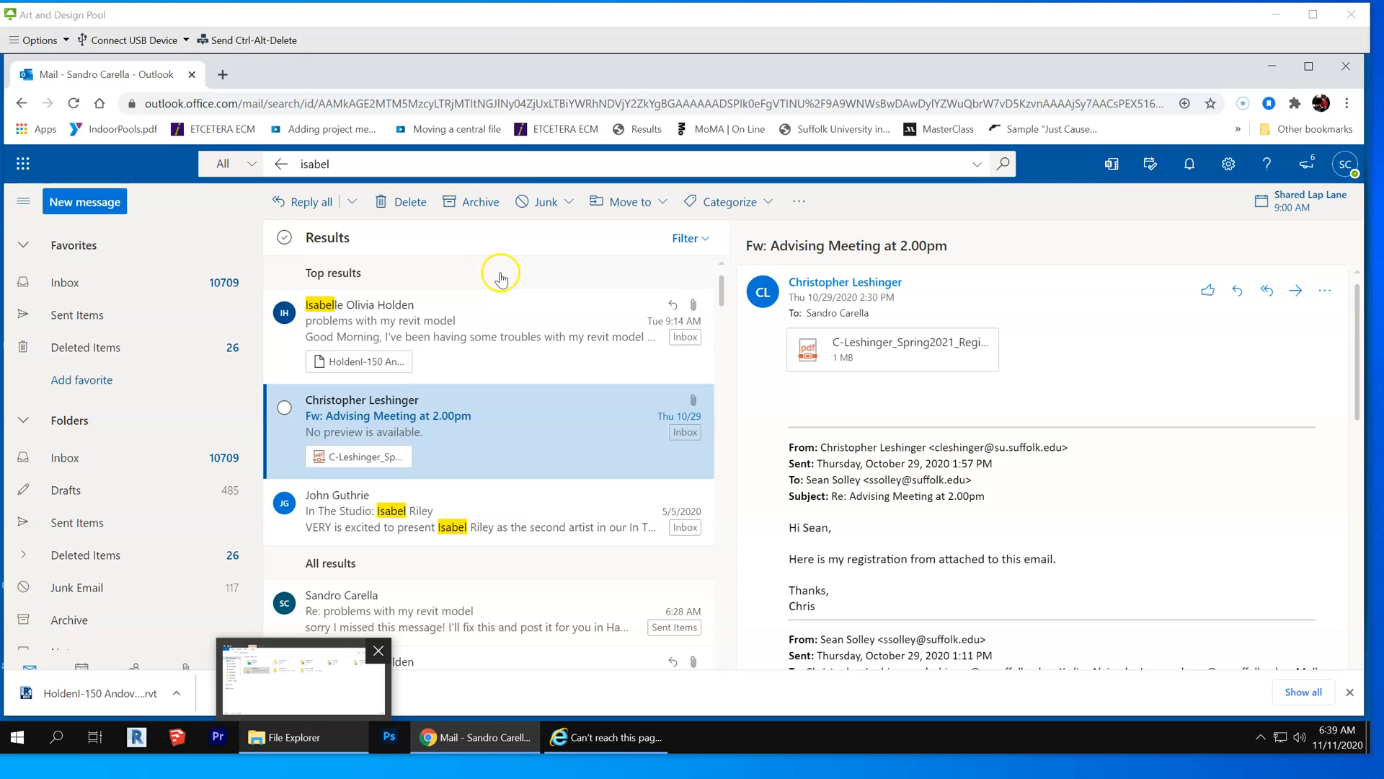
pyautogui.moveTo(422, 249)
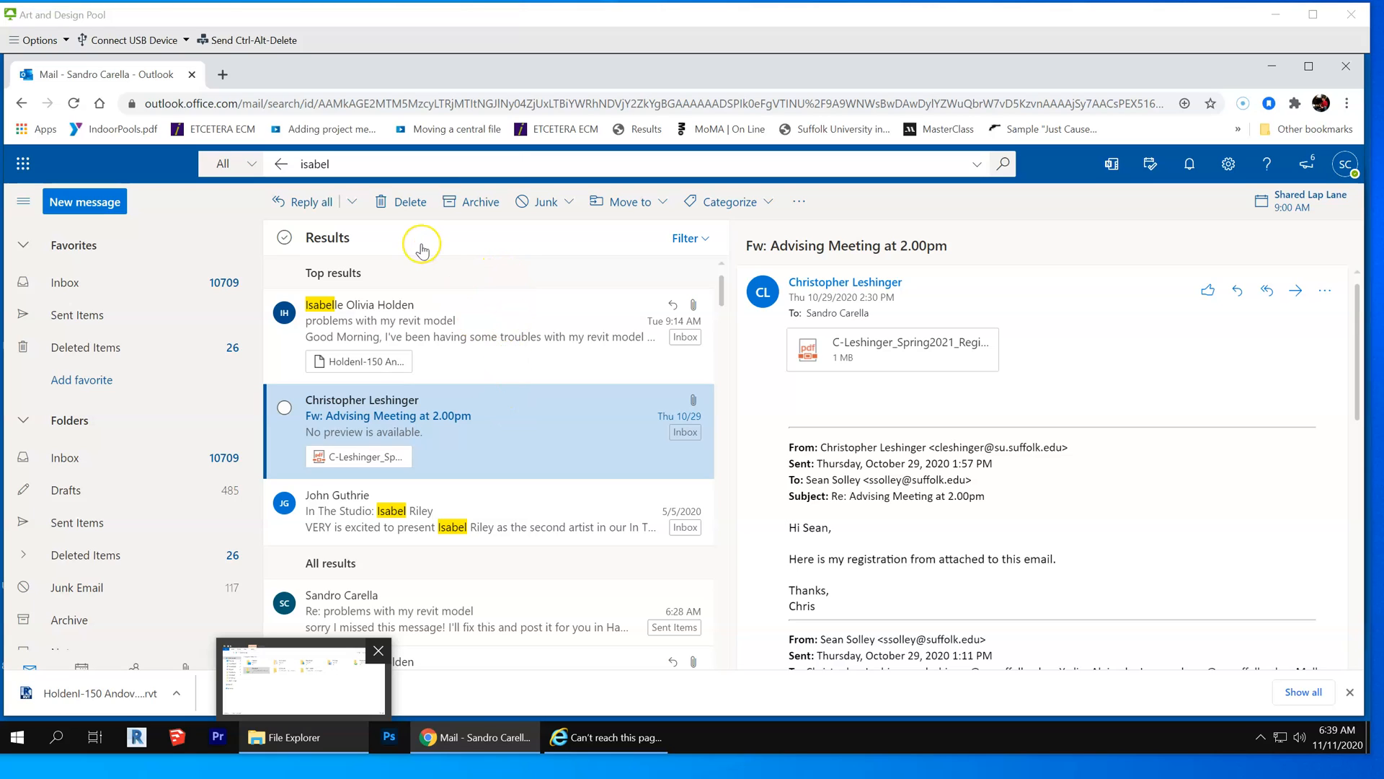
pyautogui.moveTo(423, 250)
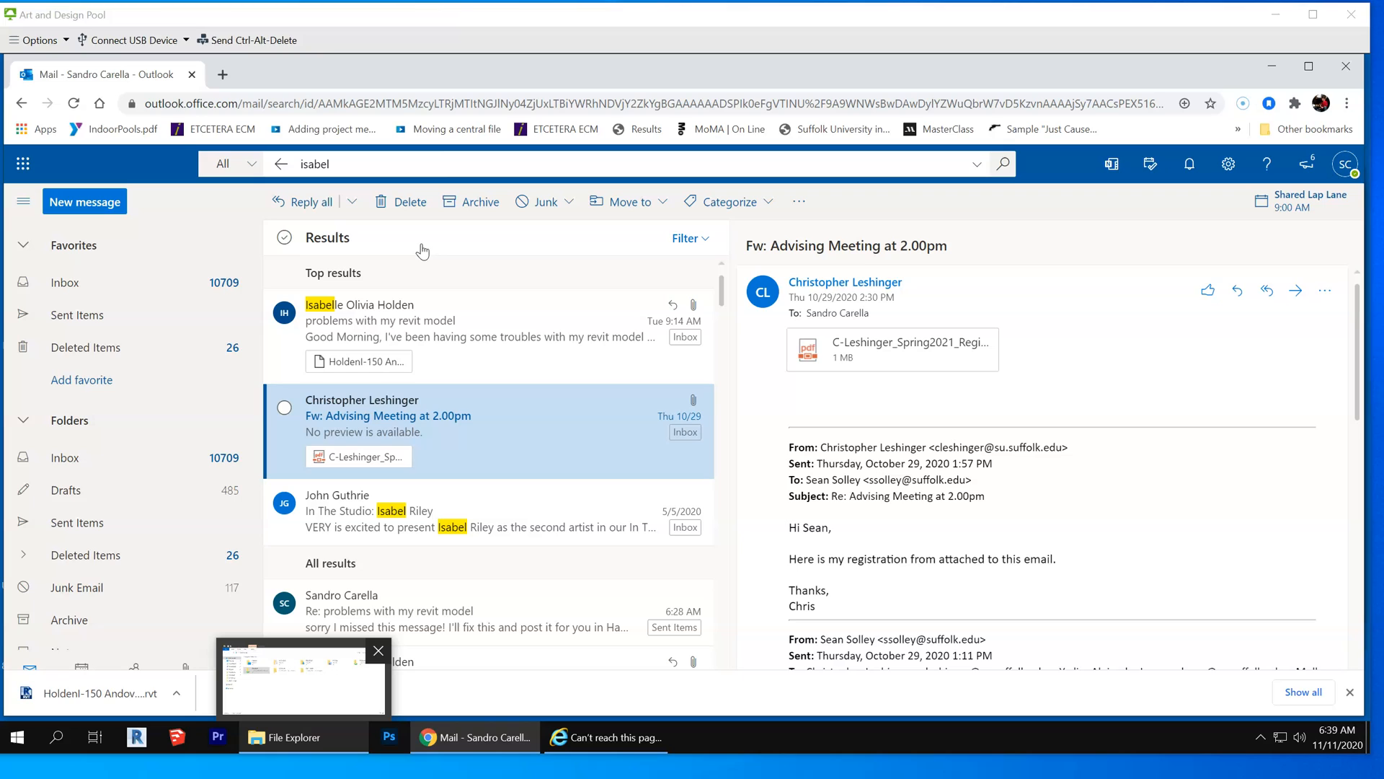
pyautogui.moveTo(980, 68)
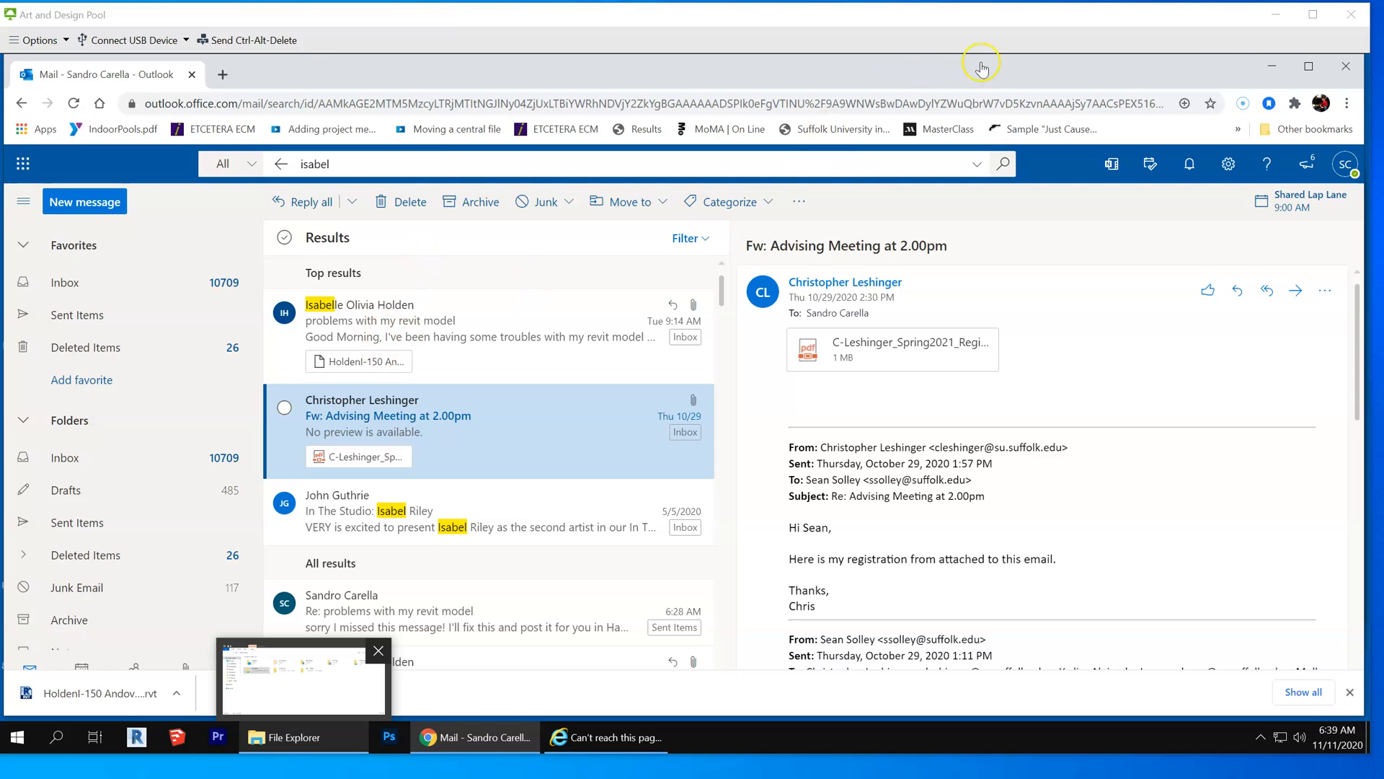
pyautogui.moveTo(1274, 69)
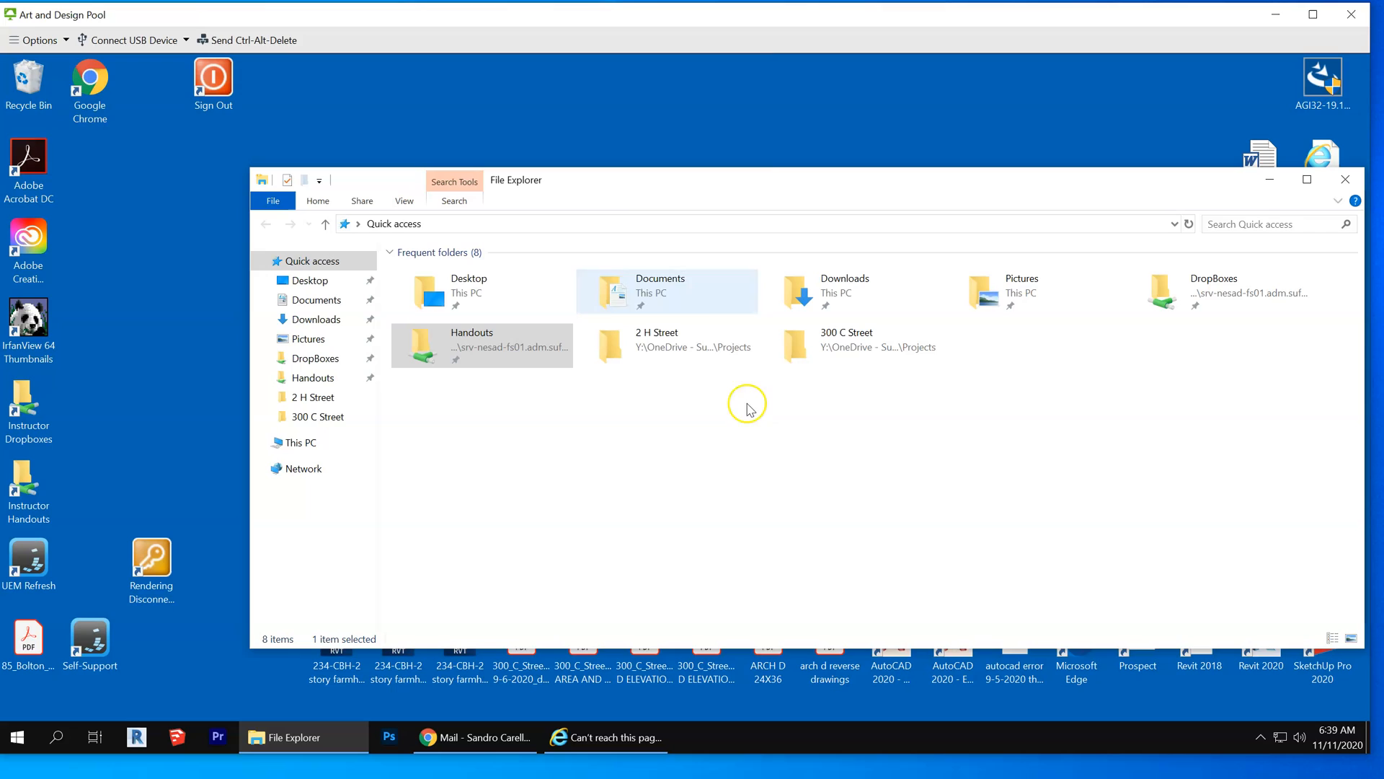
pyautogui.moveTo(722, 463)
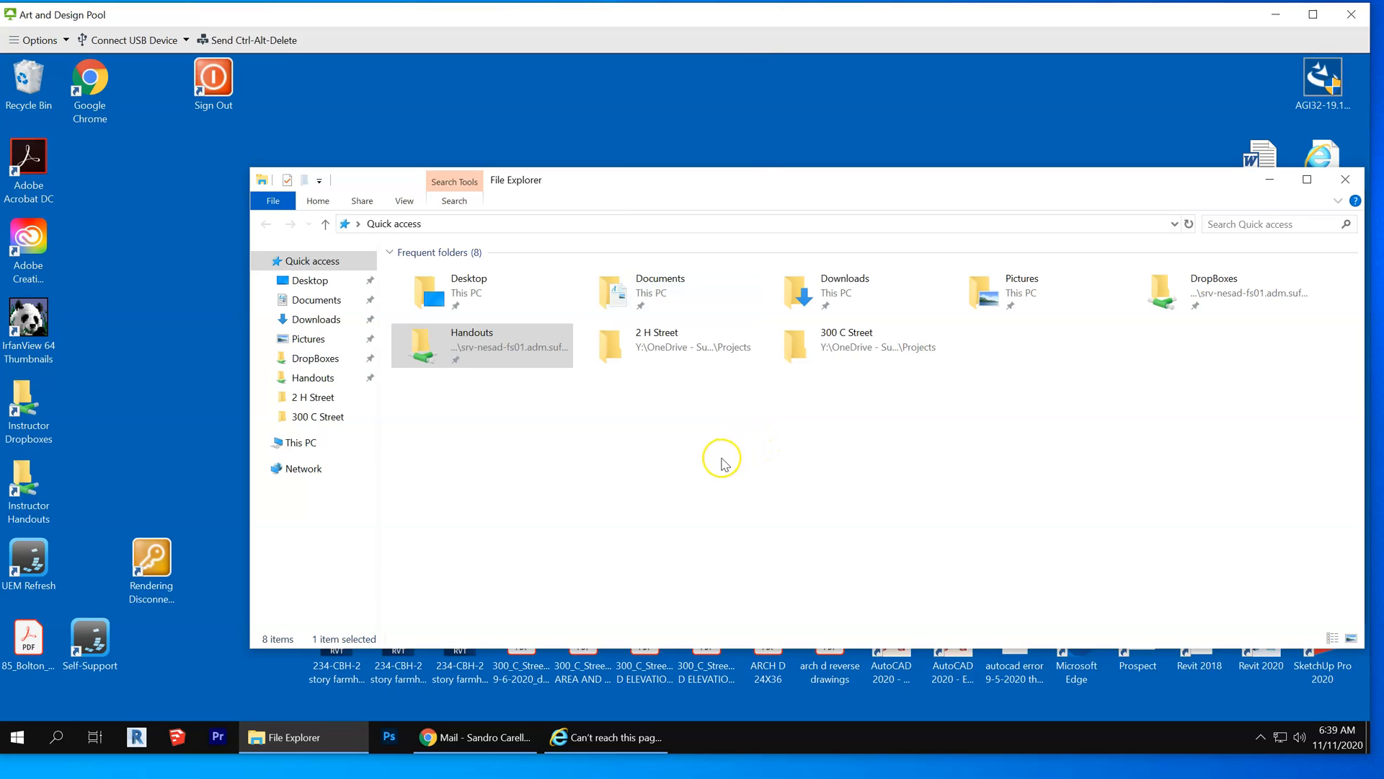
pyautogui.moveTo(529, 333)
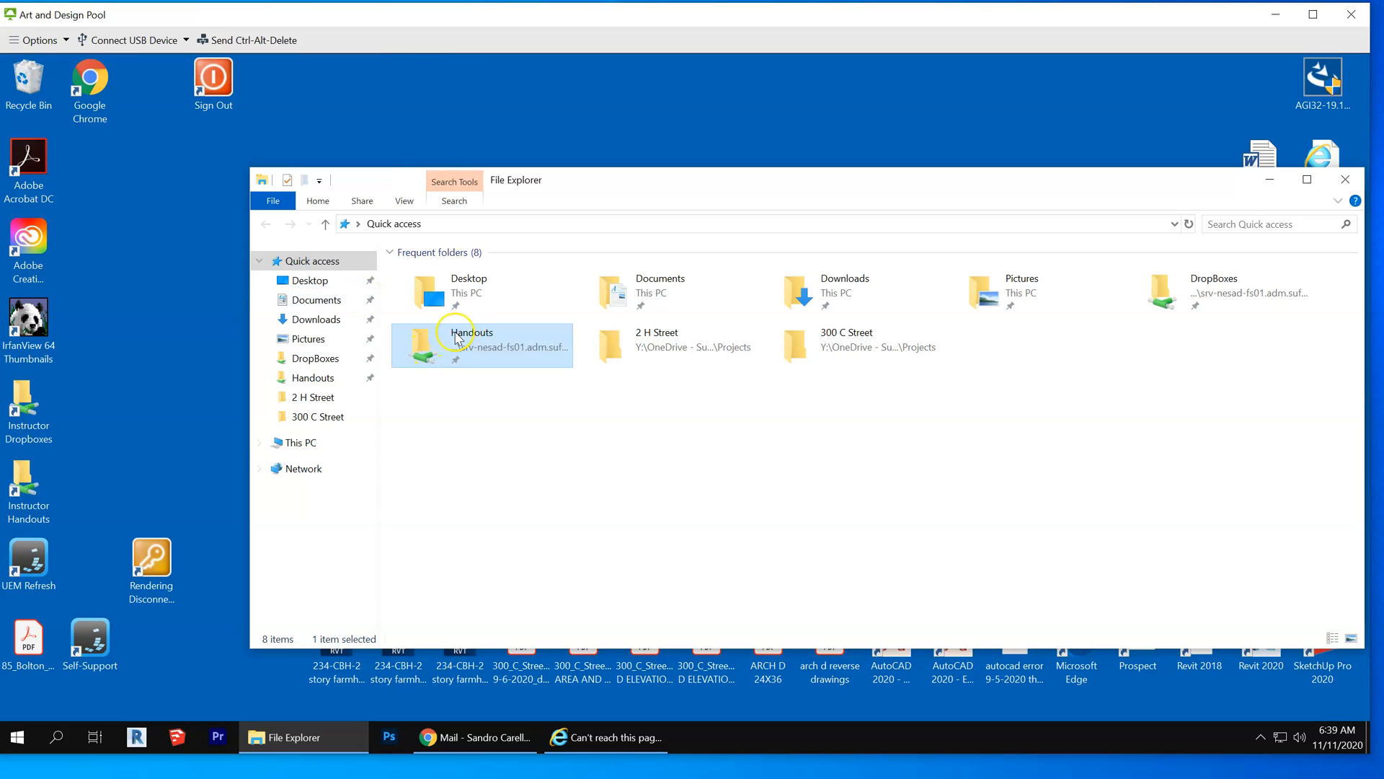
# Step: Navigate Handouts > personal folder > ADI-S372 Fall 2020 Construction Documents and select the 150 Andover Revit file
pyautogui.doubleClick(472, 345)
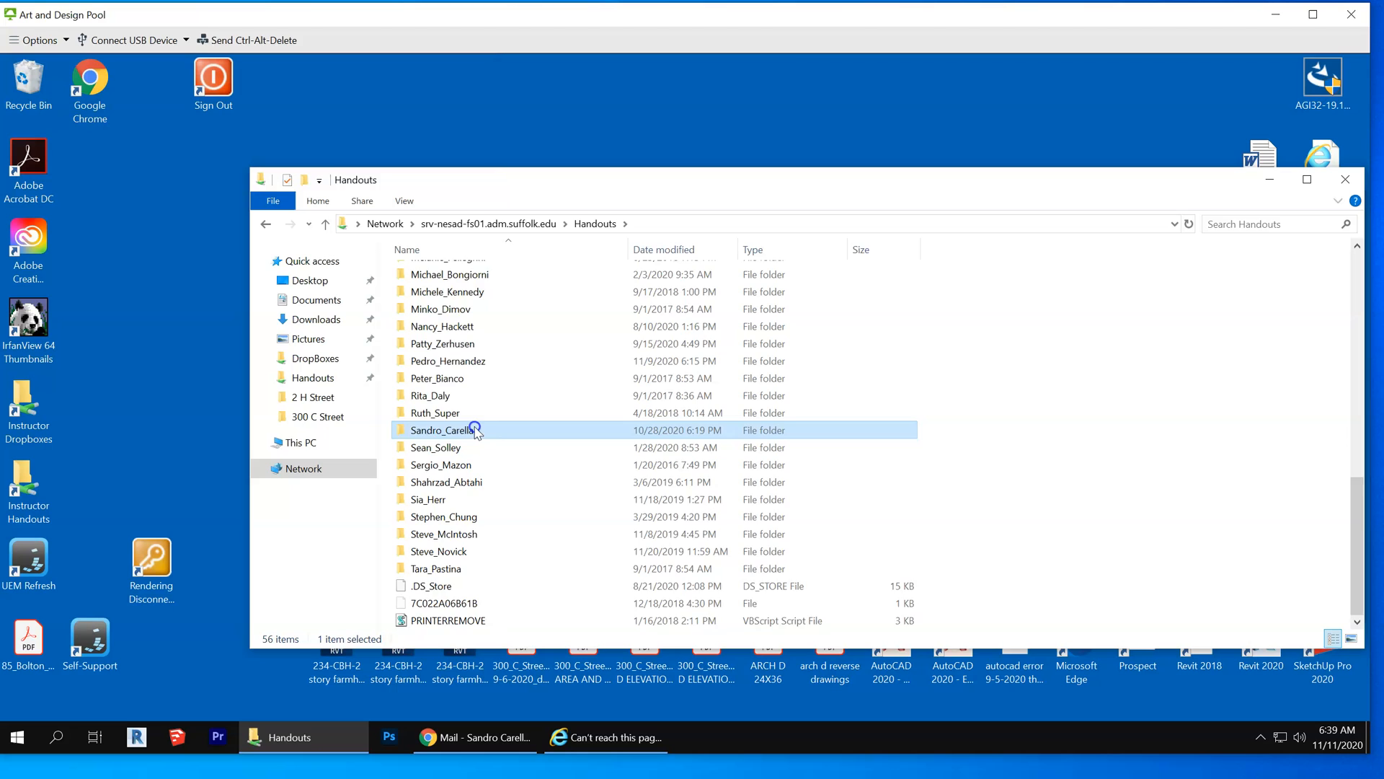
pyautogui.doubleClick(444, 430)
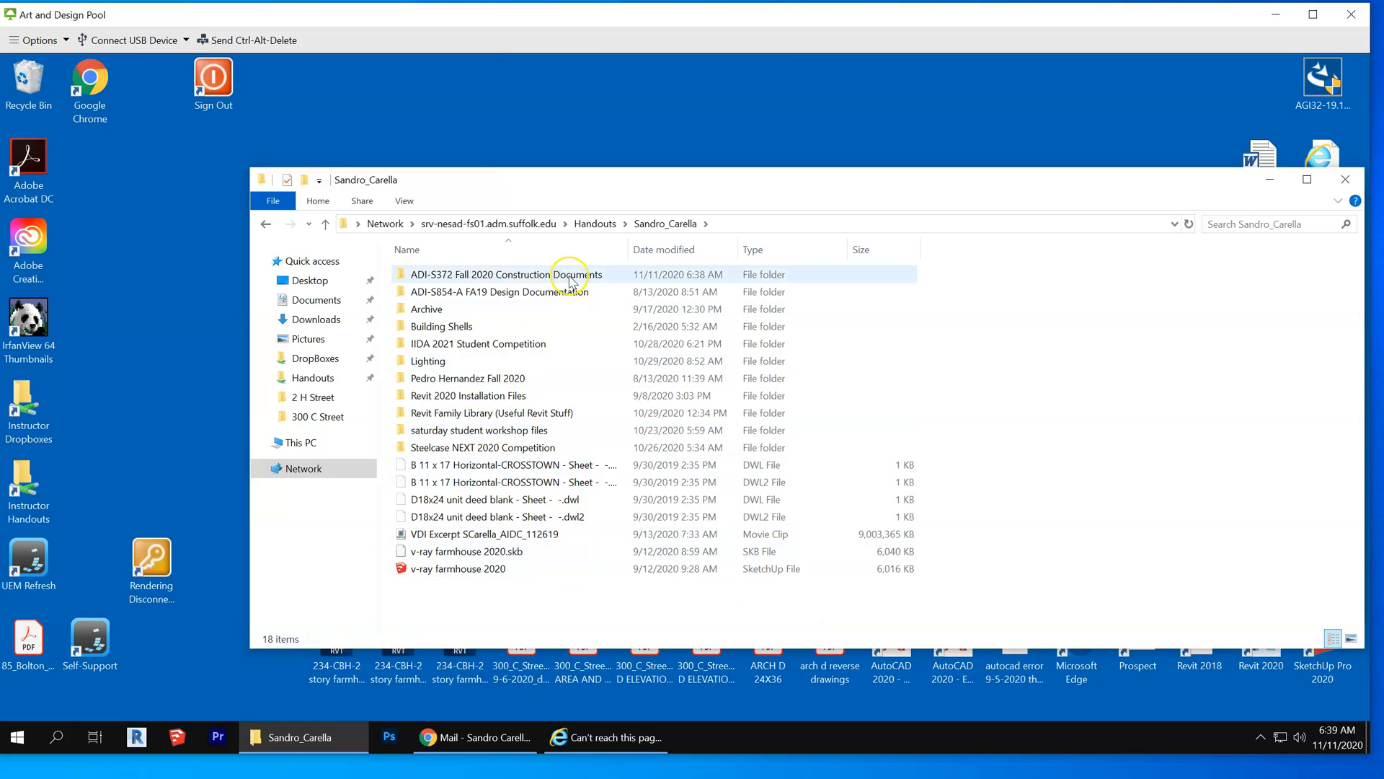
pyautogui.doubleClick(501, 274)
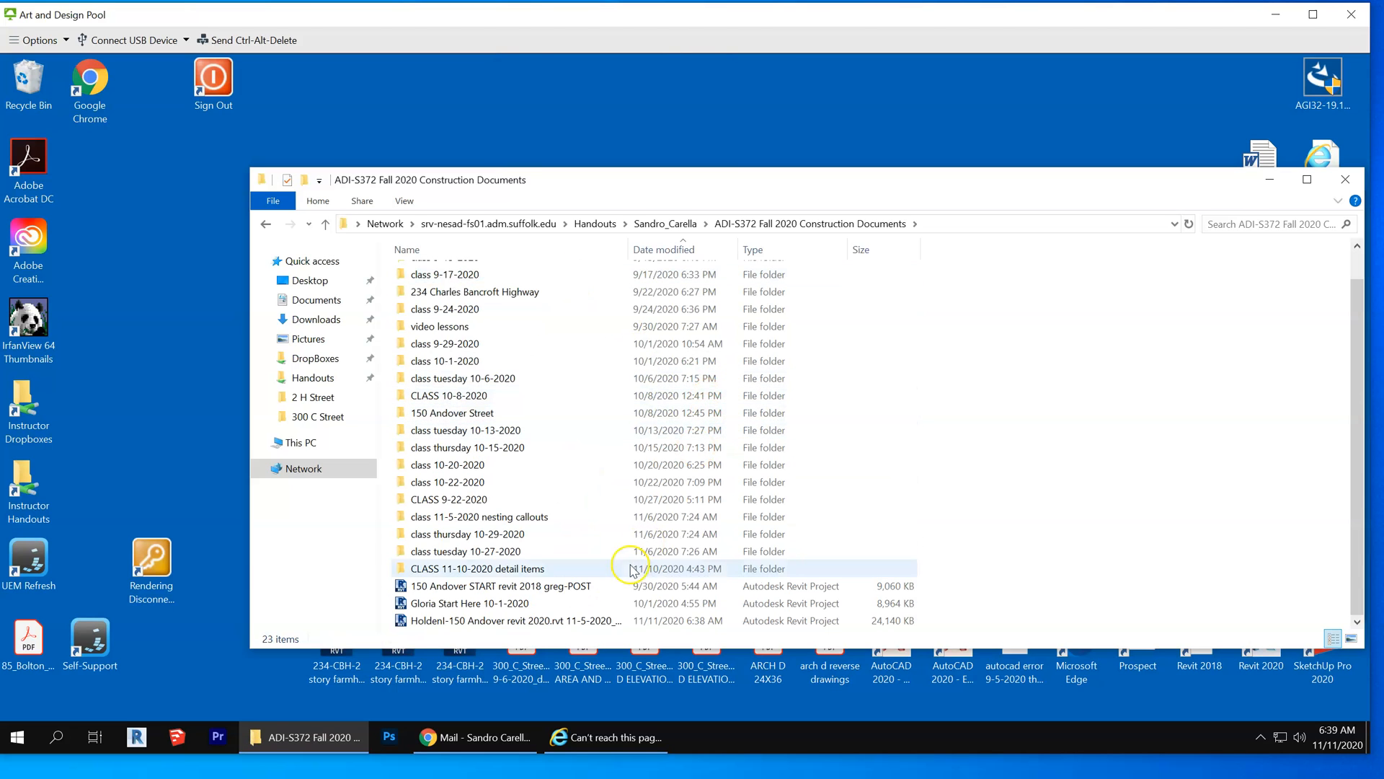
pyautogui.click(509, 620)
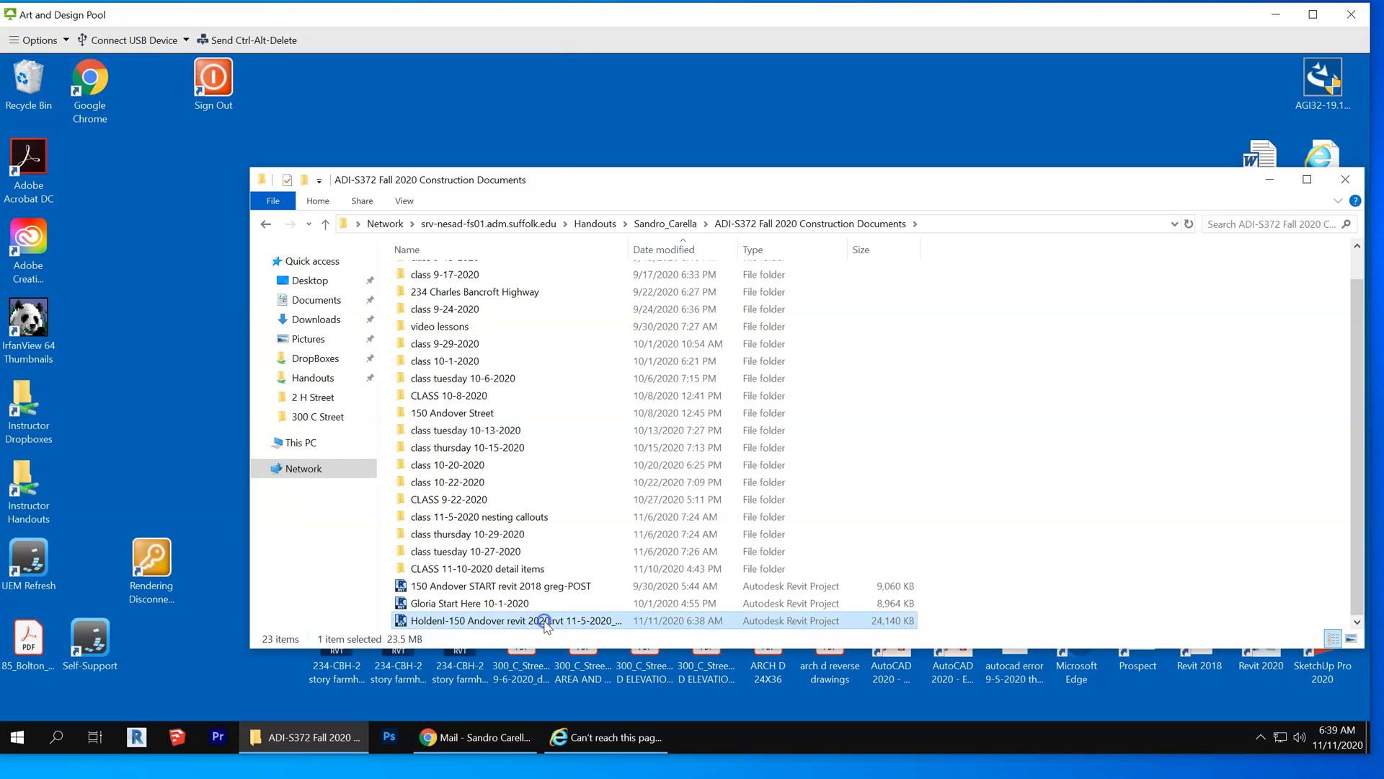
pyautogui.moveTo(933, 465)
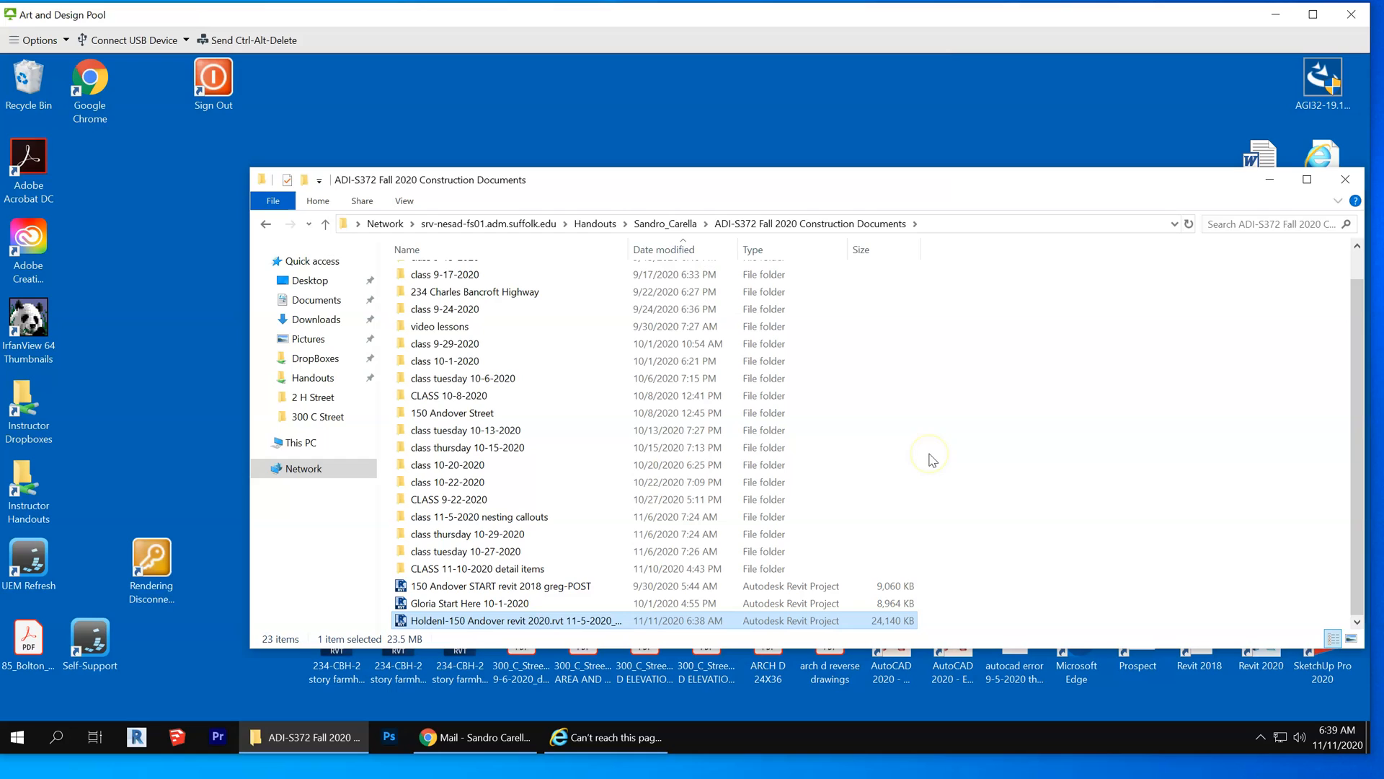
pyautogui.moveTo(545, 340)
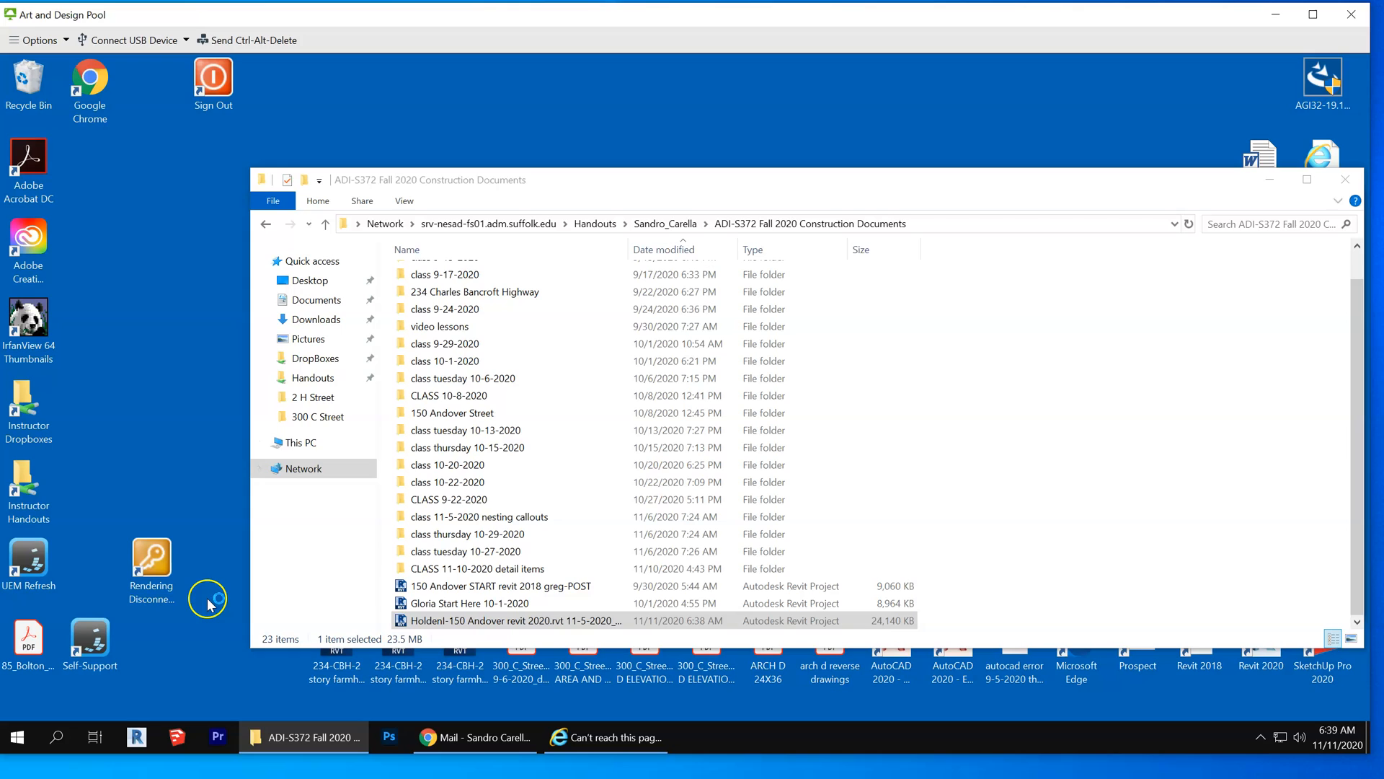
# Step: Launch Revit 2020, accept the data collection notice and start Models > Open from the Home screen
pyautogui.doubleClick(510, 620)
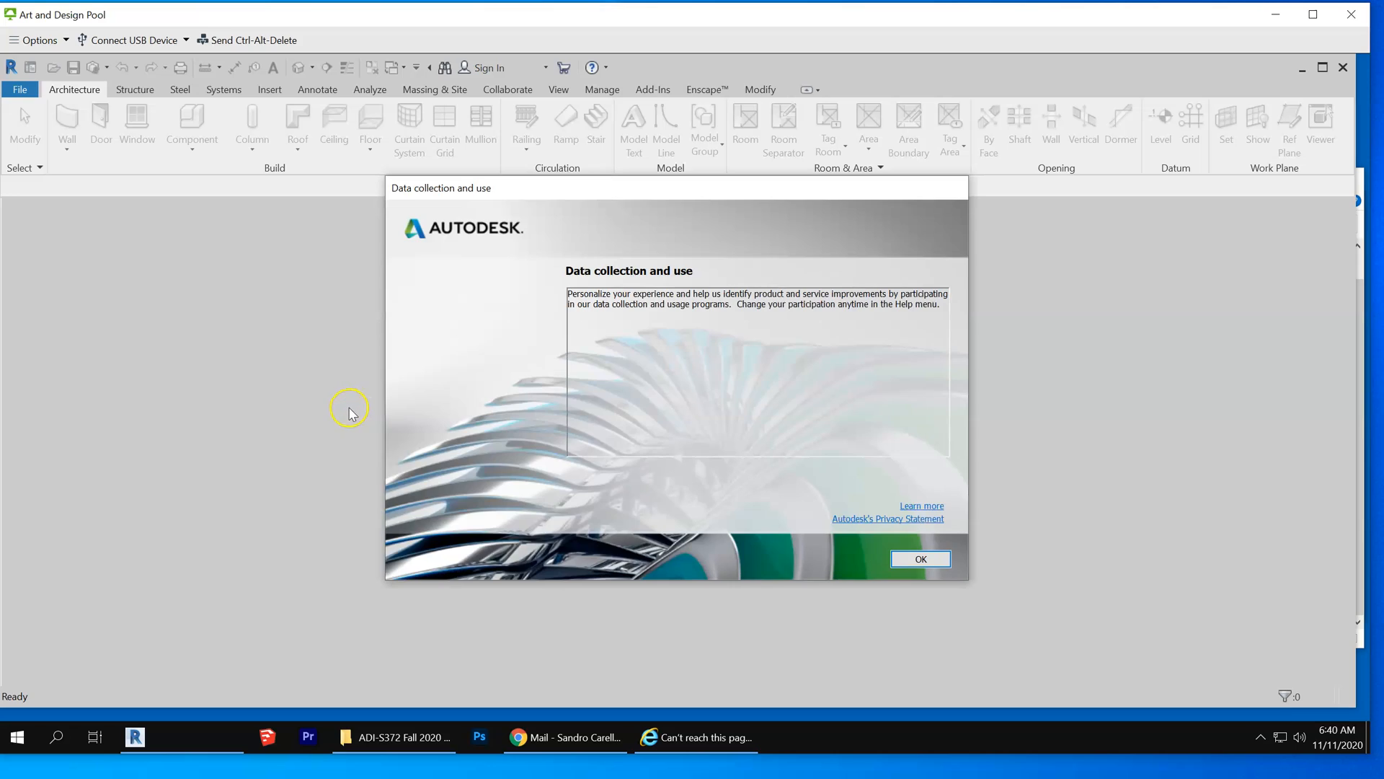
pyautogui.moveTo(968, 316)
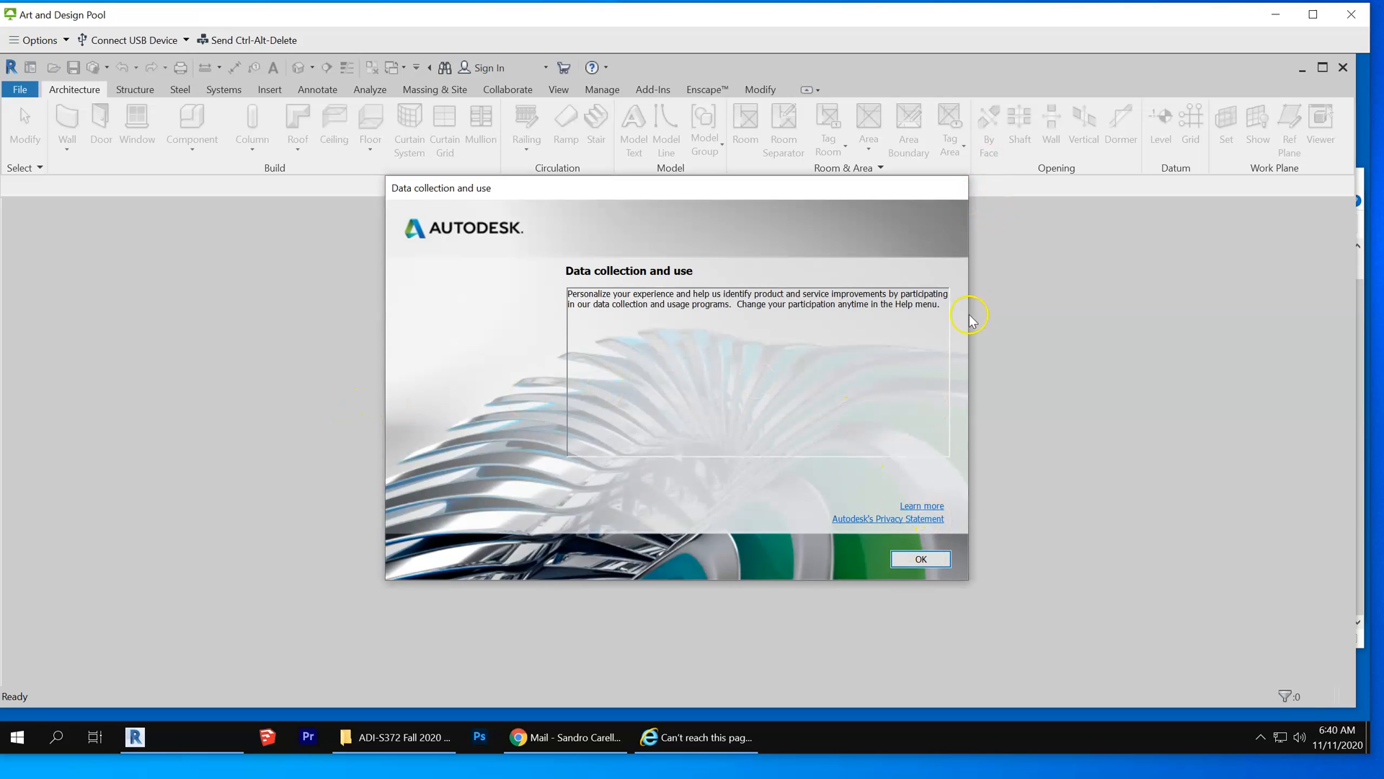
pyautogui.click(920, 560)
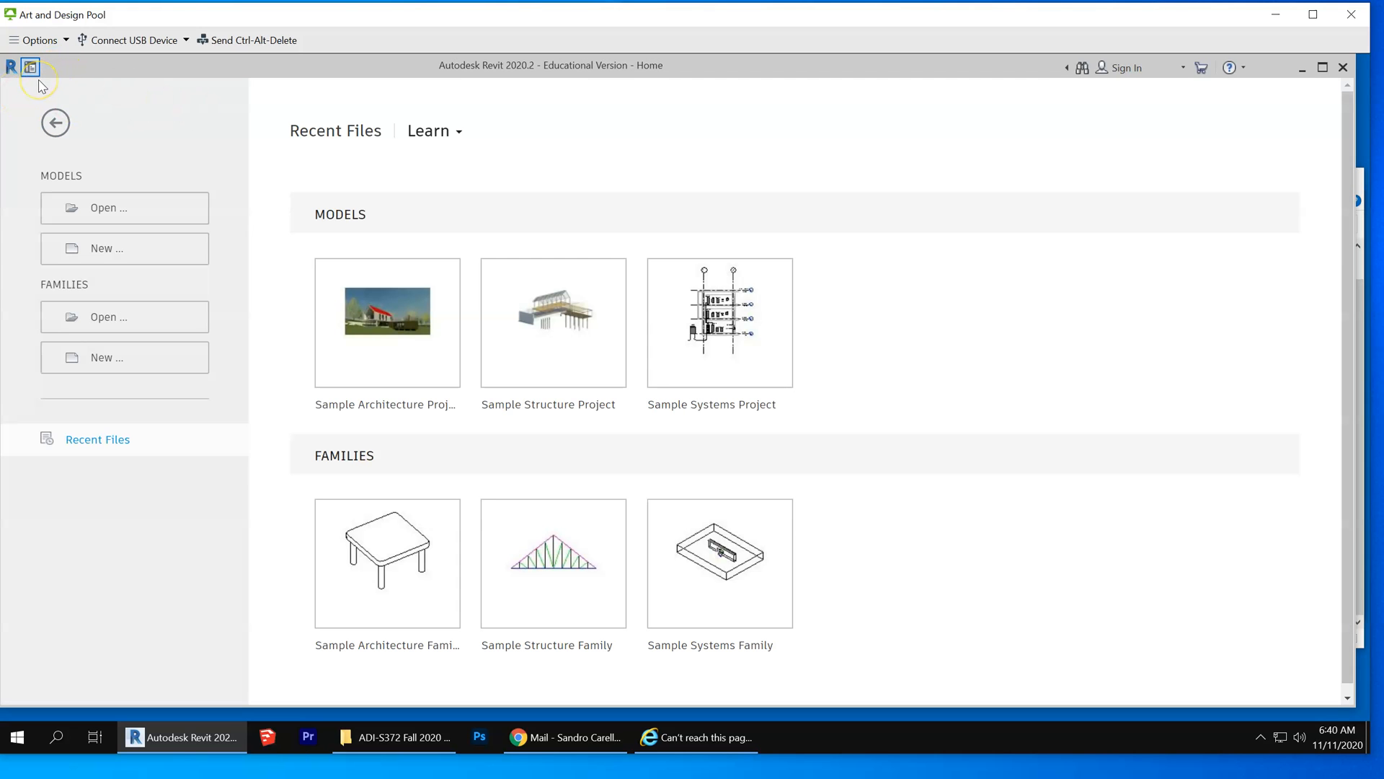
pyautogui.moveTo(191, 187)
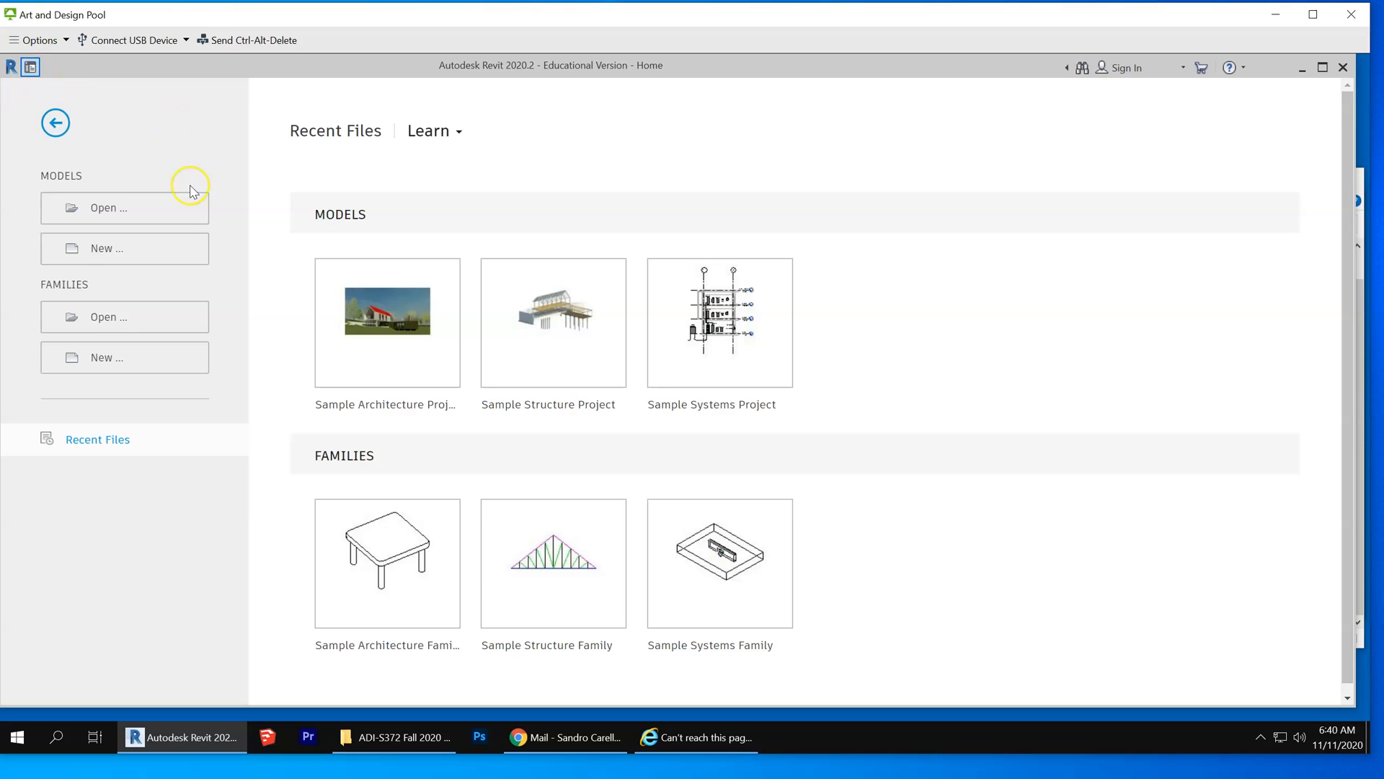
pyautogui.moveTo(124, 207)
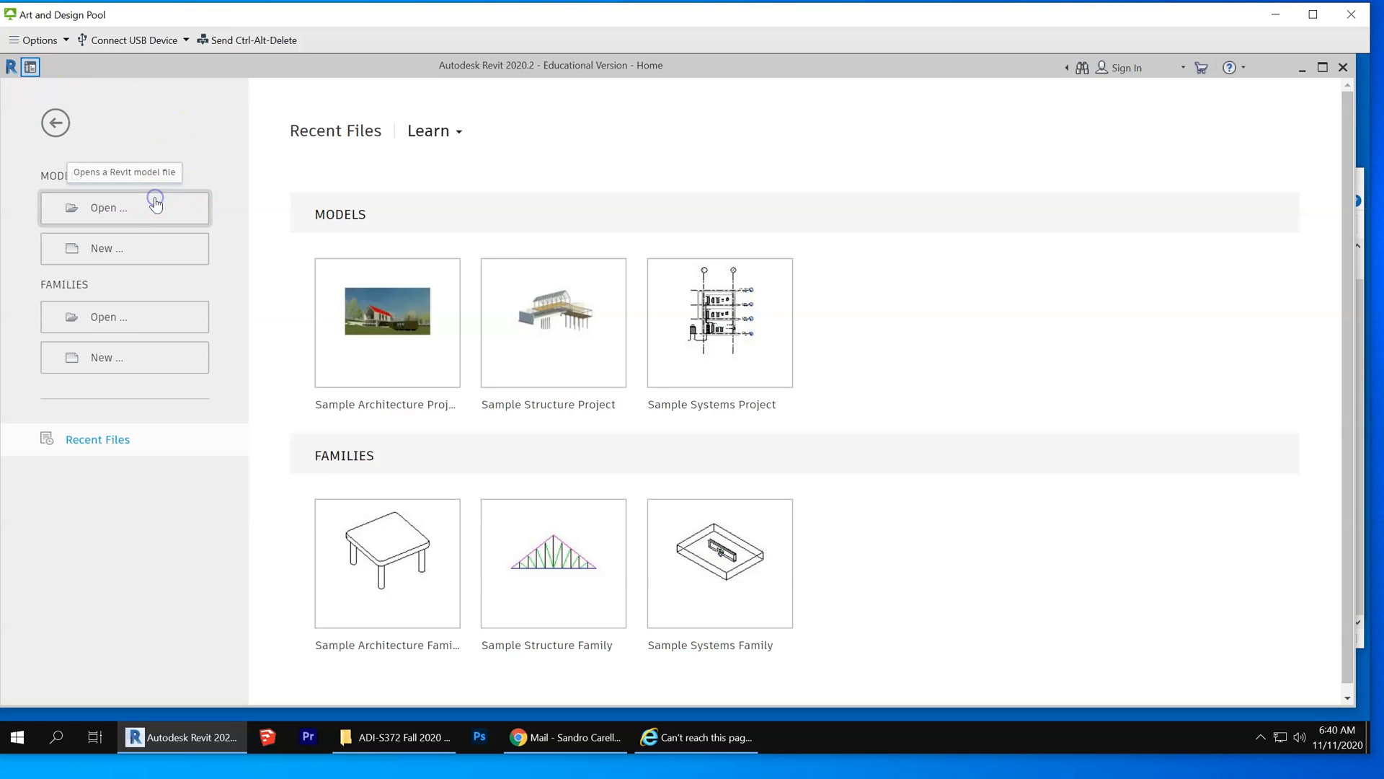
pyautogui.click(108, 207)
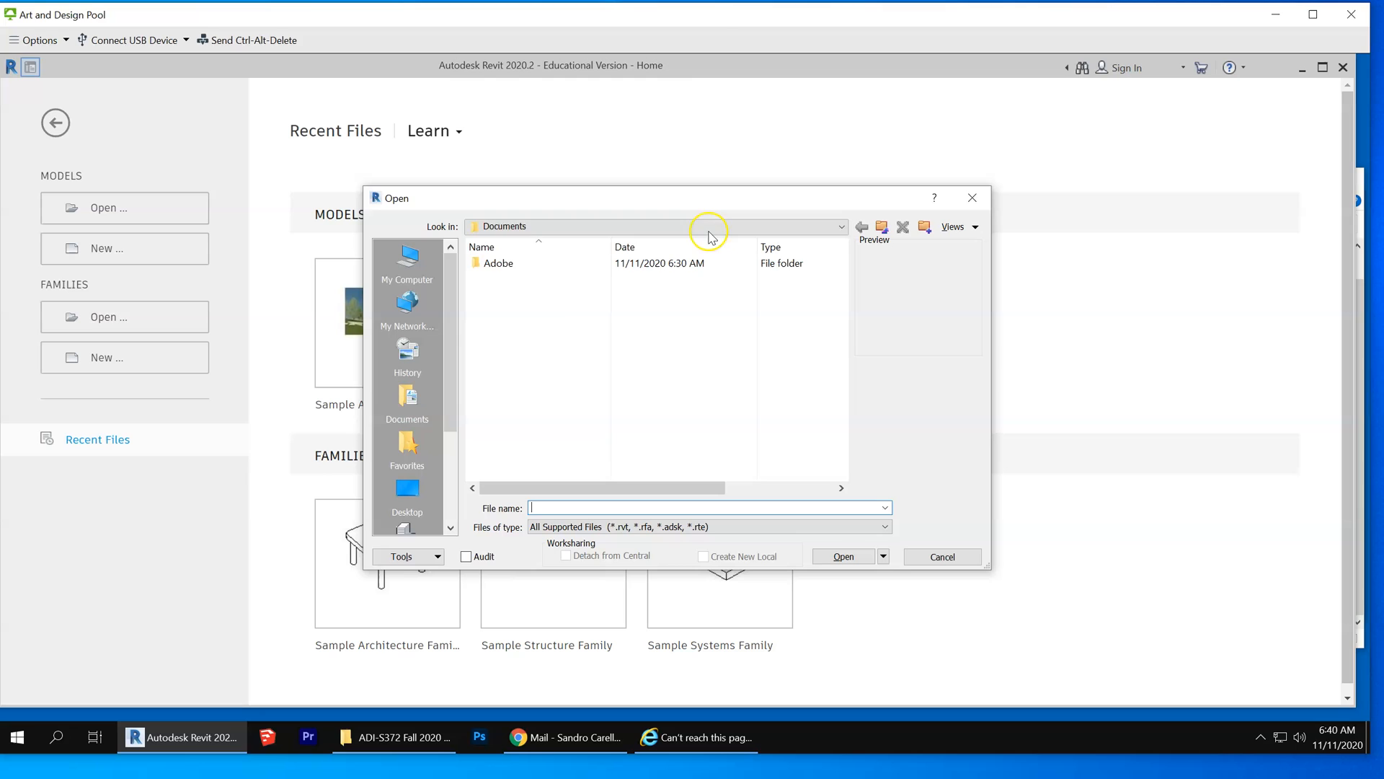
# Step: Browse Desktop > Instructor Handouts > personal folder > Construction Documents and select the 150 Andover model
pyautogui.click(840, 226)
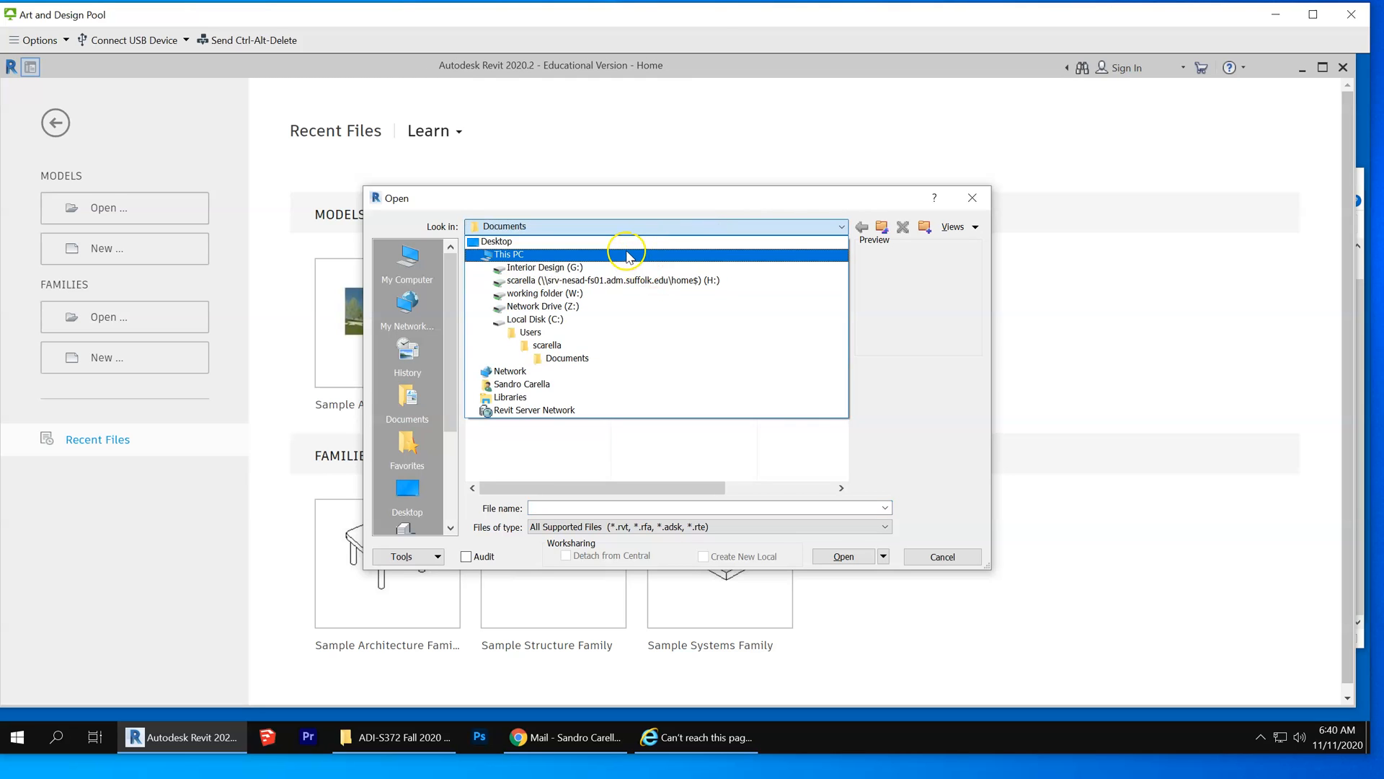
pyautogui.click(495, 241)
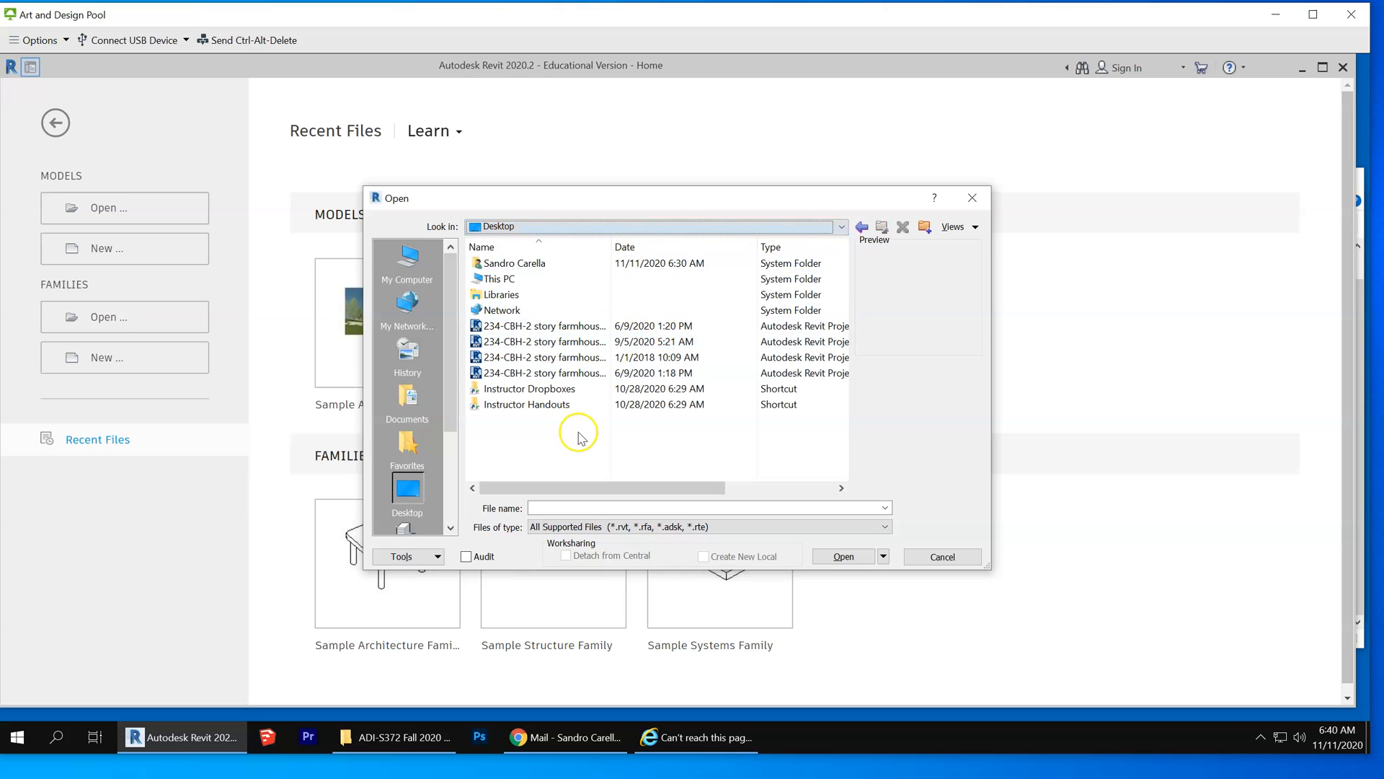
pyautogui.doubleClick(530, 404)
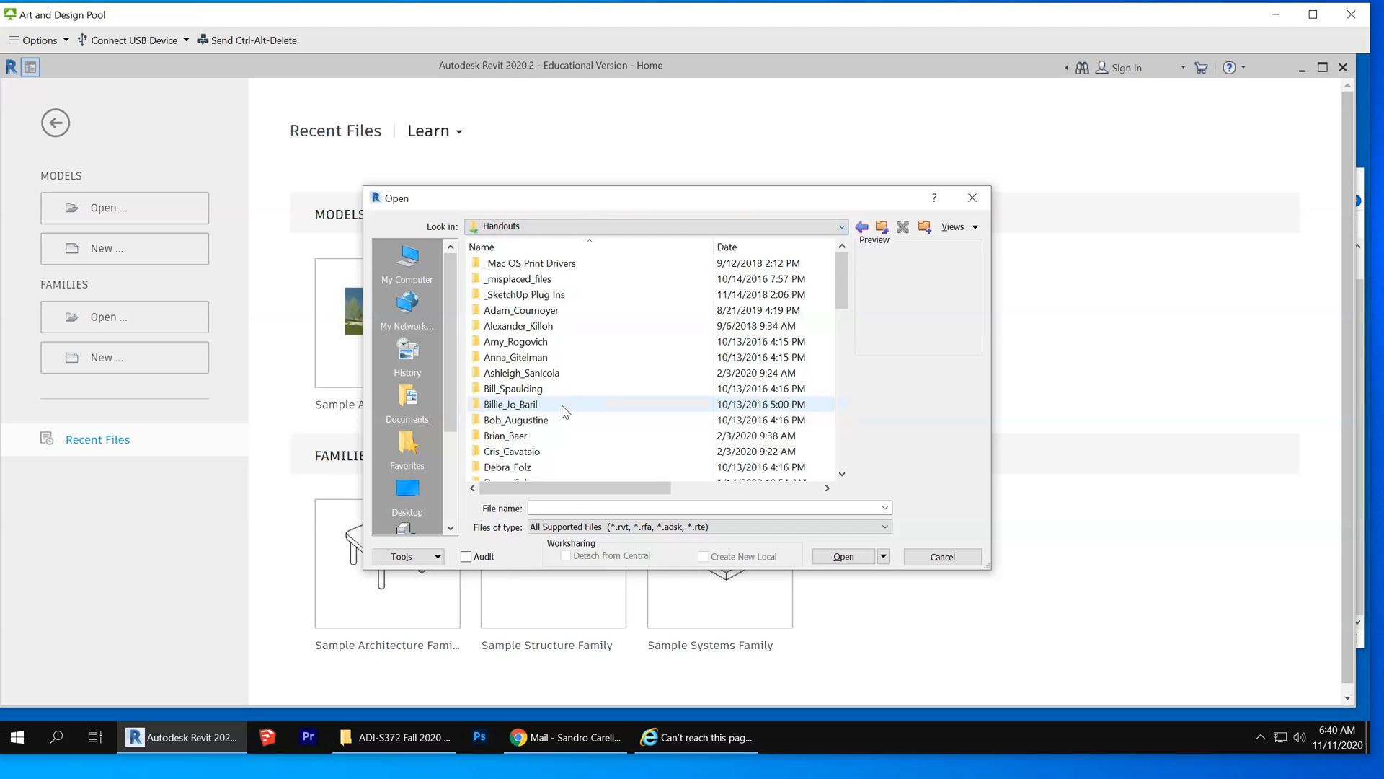
pyautogui.scroll(-3)
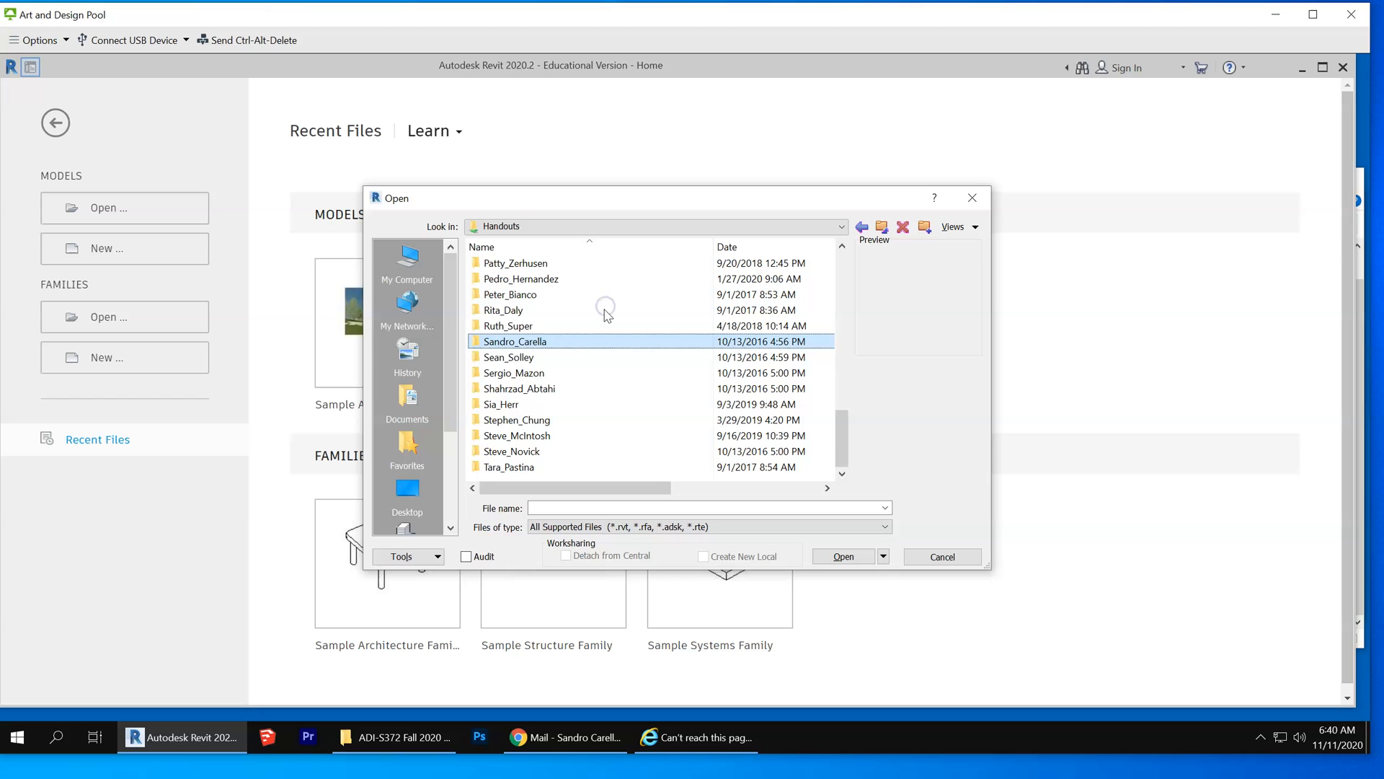
pyautogui.doubleClick(515, 341)
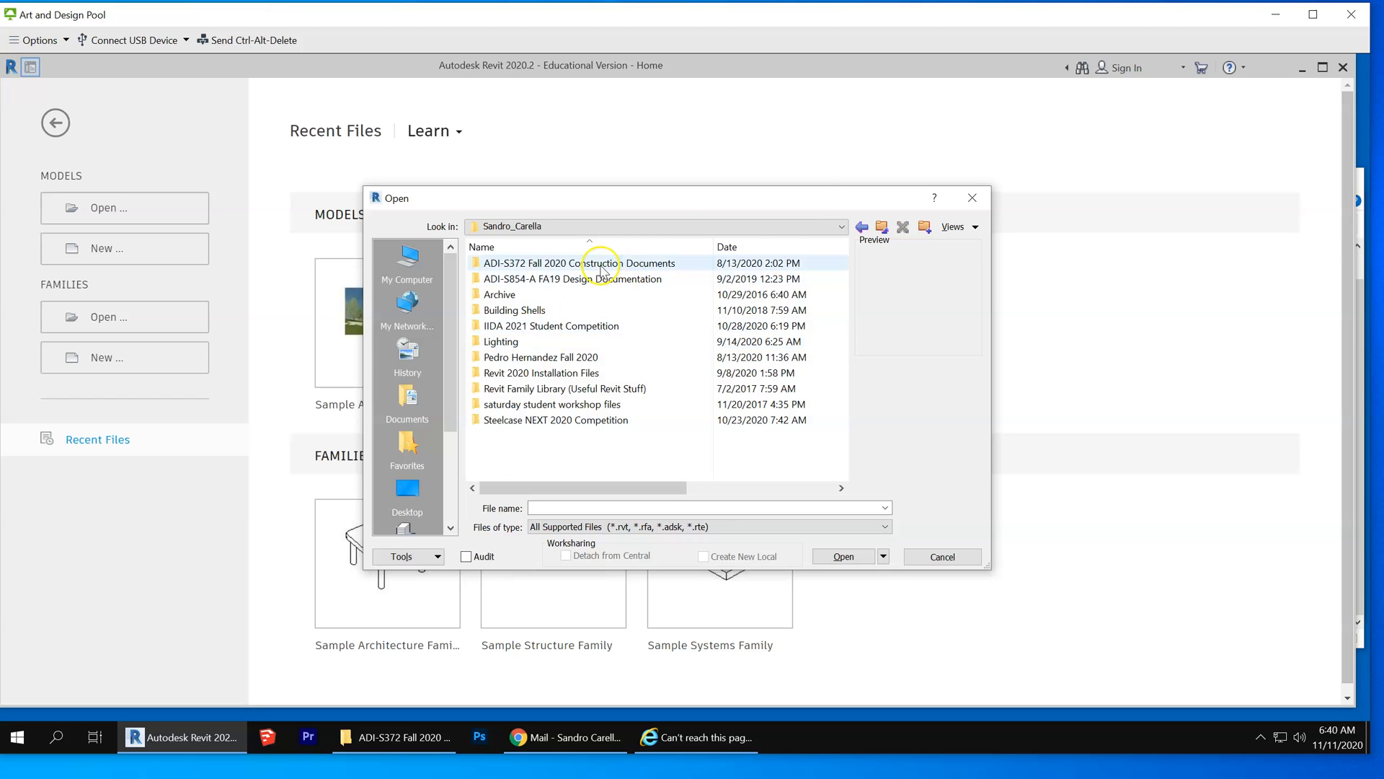
pyautogui.doubleClick(578, 262)
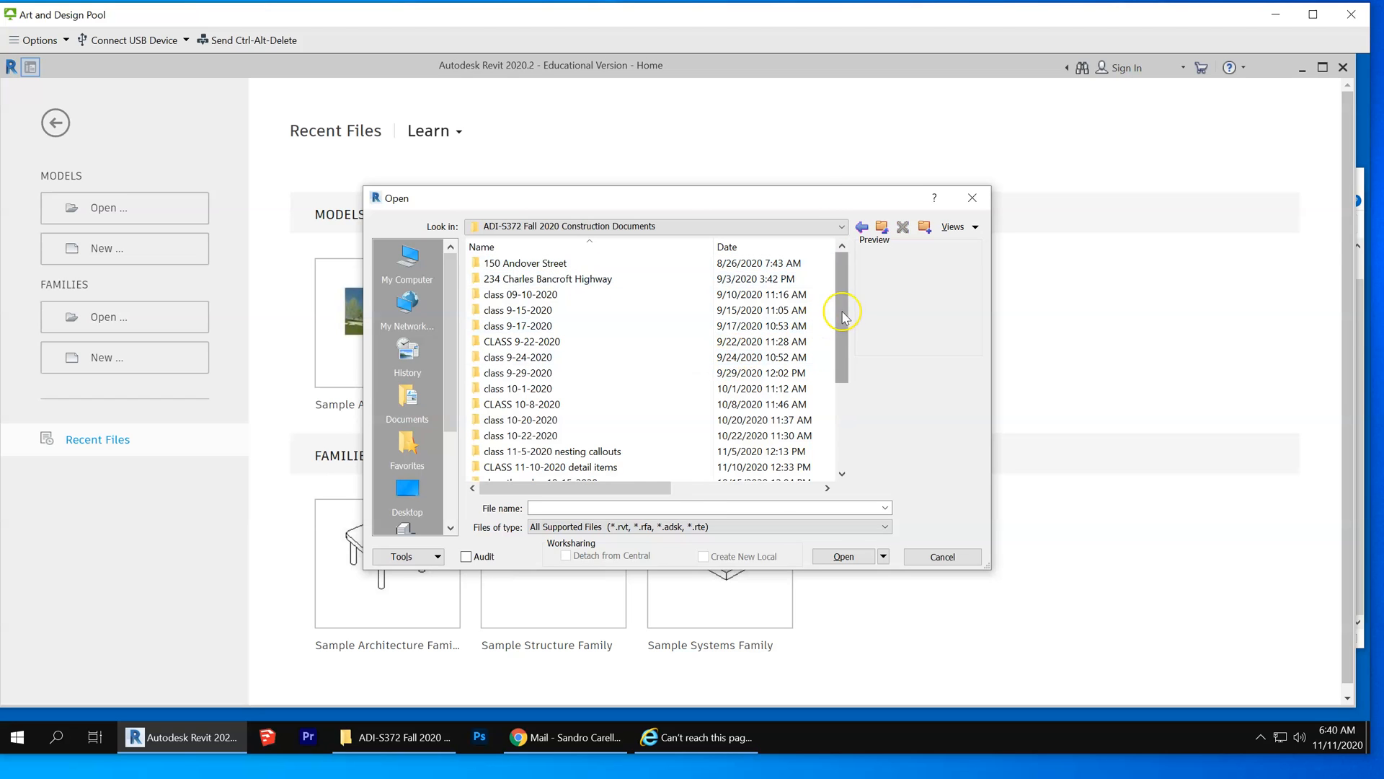
pyautogui.scroll(-3)
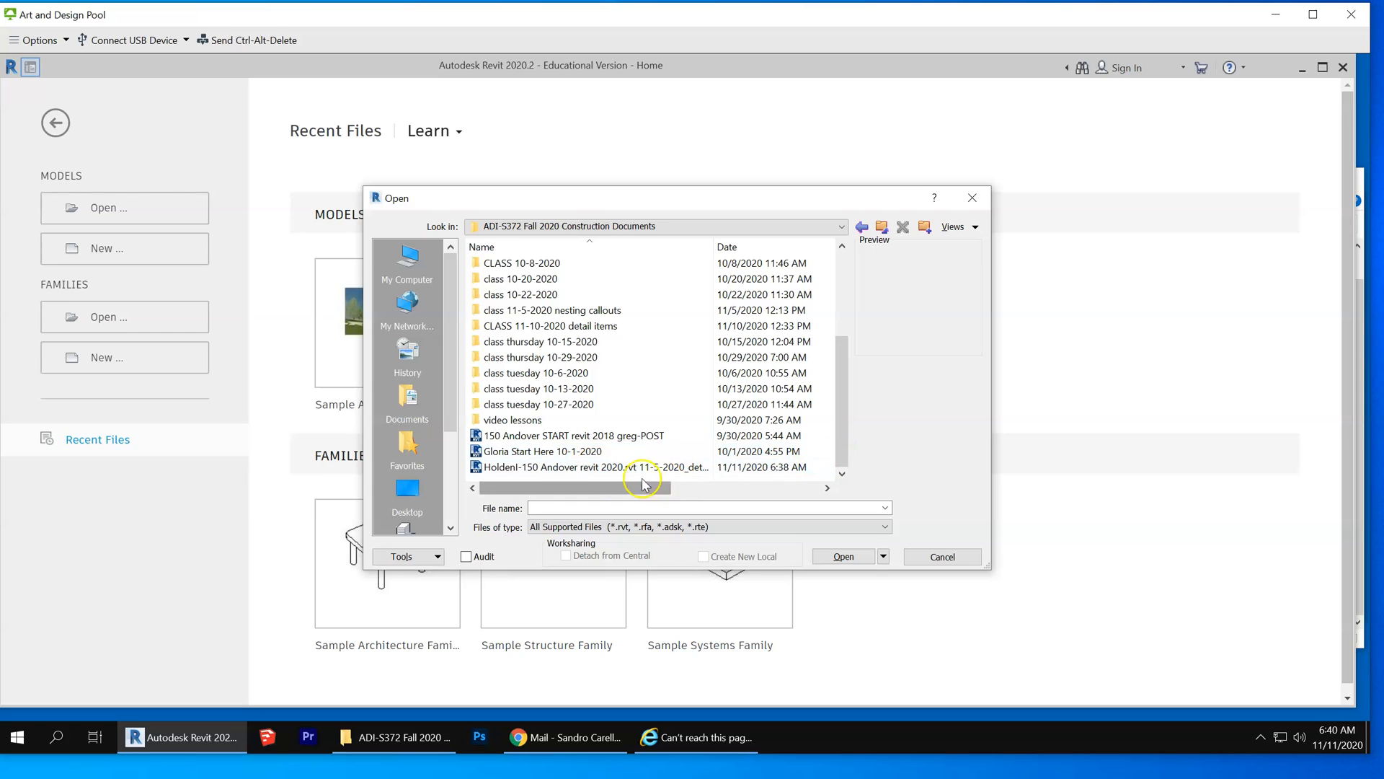
pyautogui.click(592, 466)
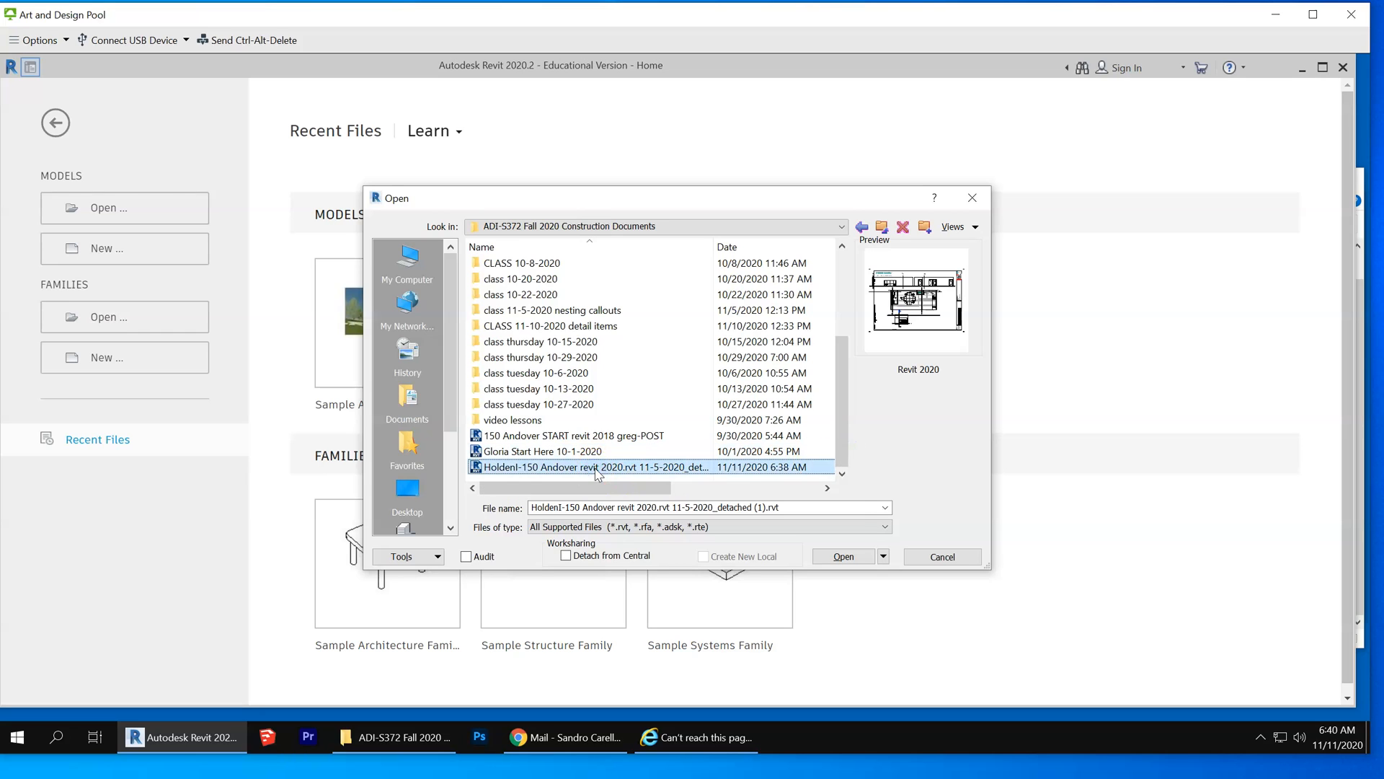
# Step: Open the model with Detach from Central, choosing Detach and discard worksets
pyautogui.click(566, 553)
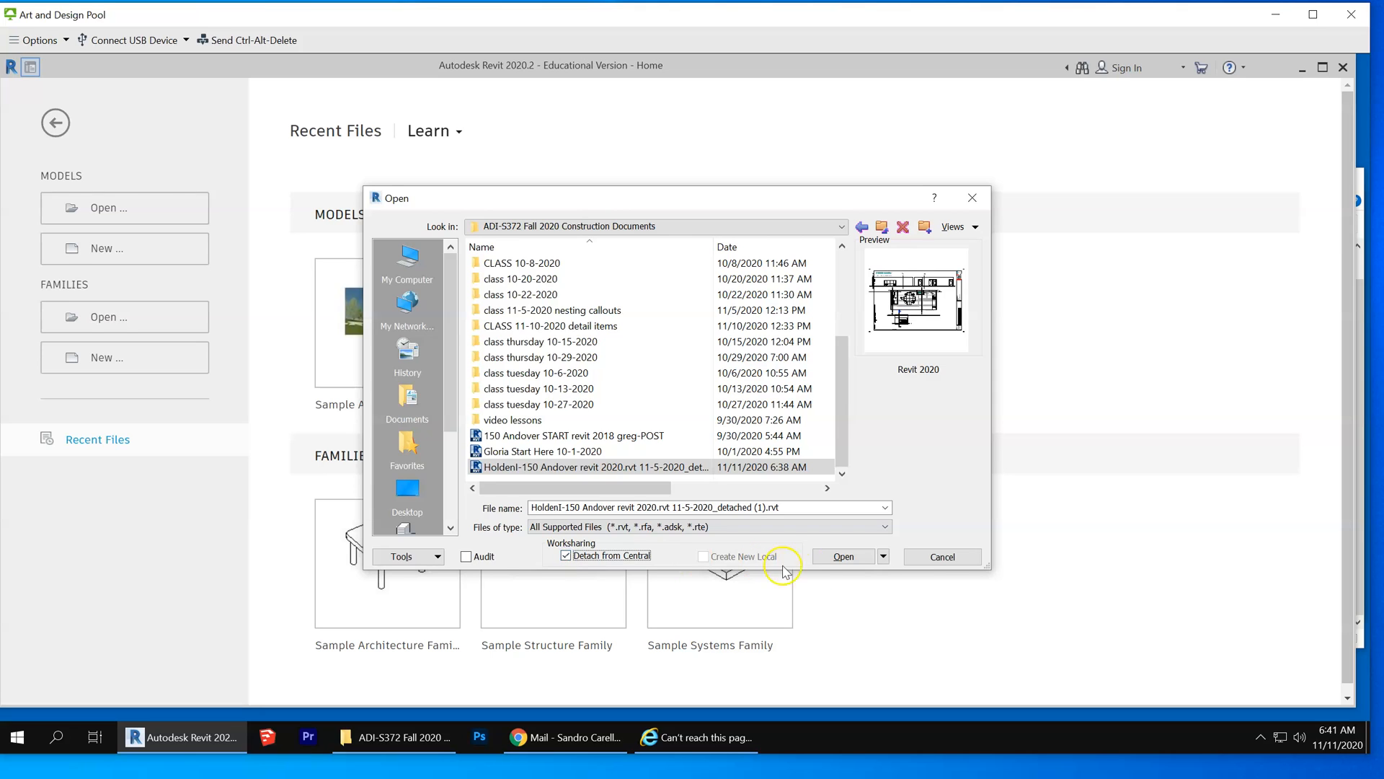
pyautogui.click(842, 557)
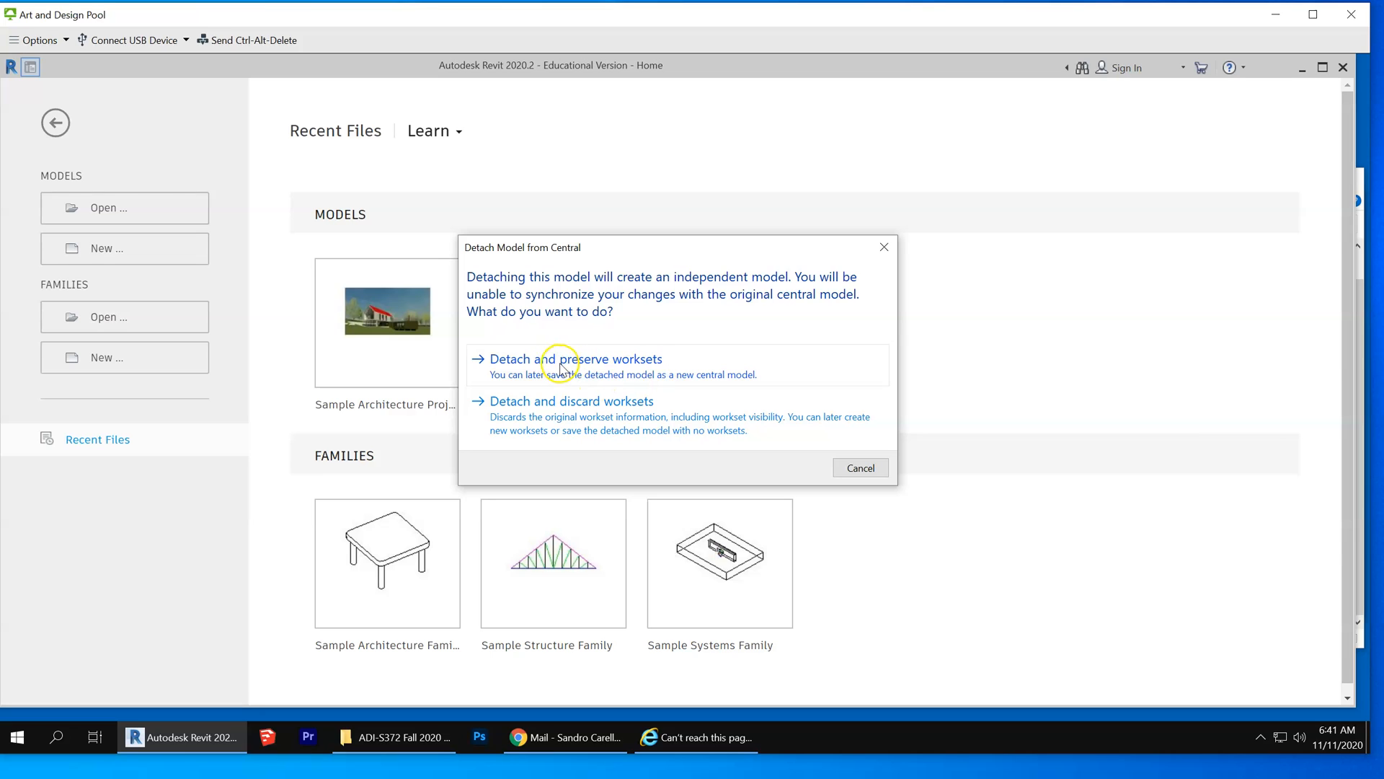
pyautogui.moveTo(591, 411)
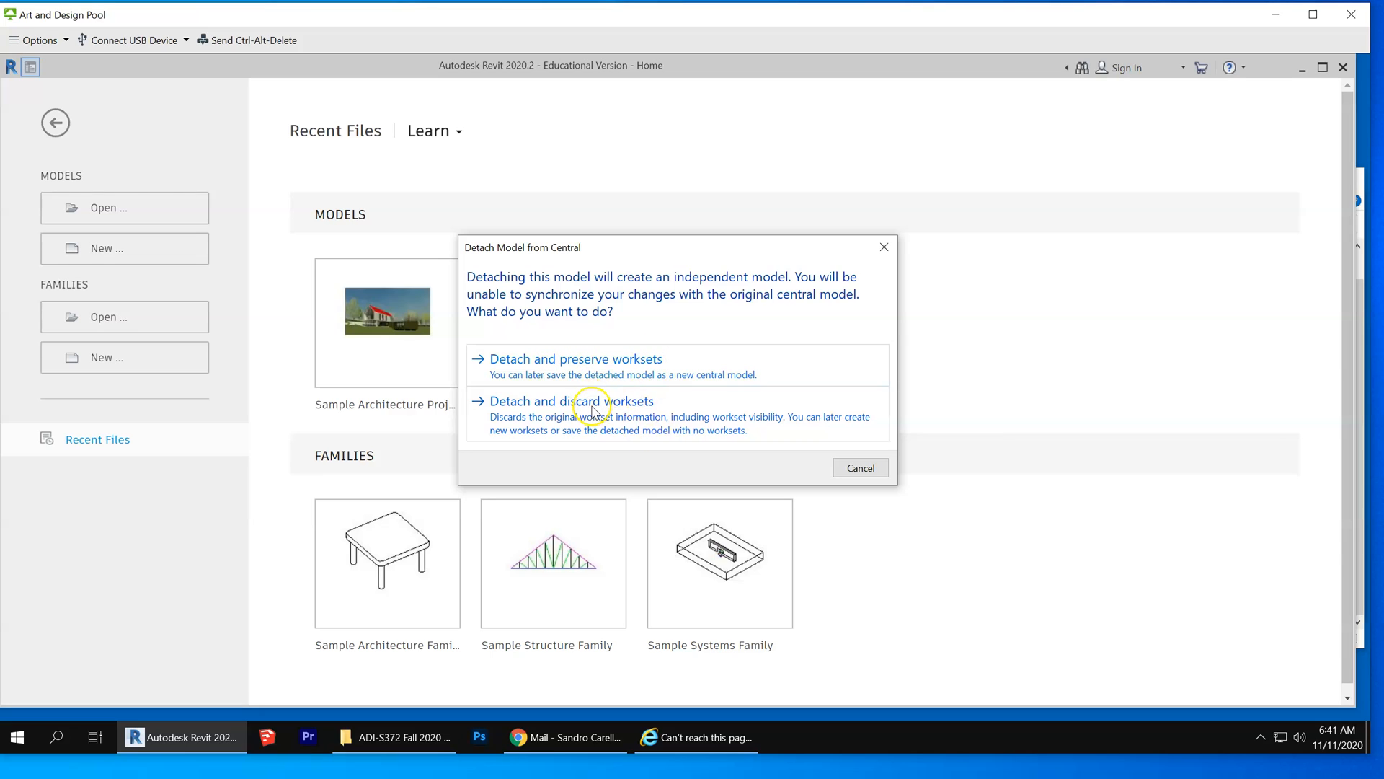
pyautogui.moveTo(592, 412)
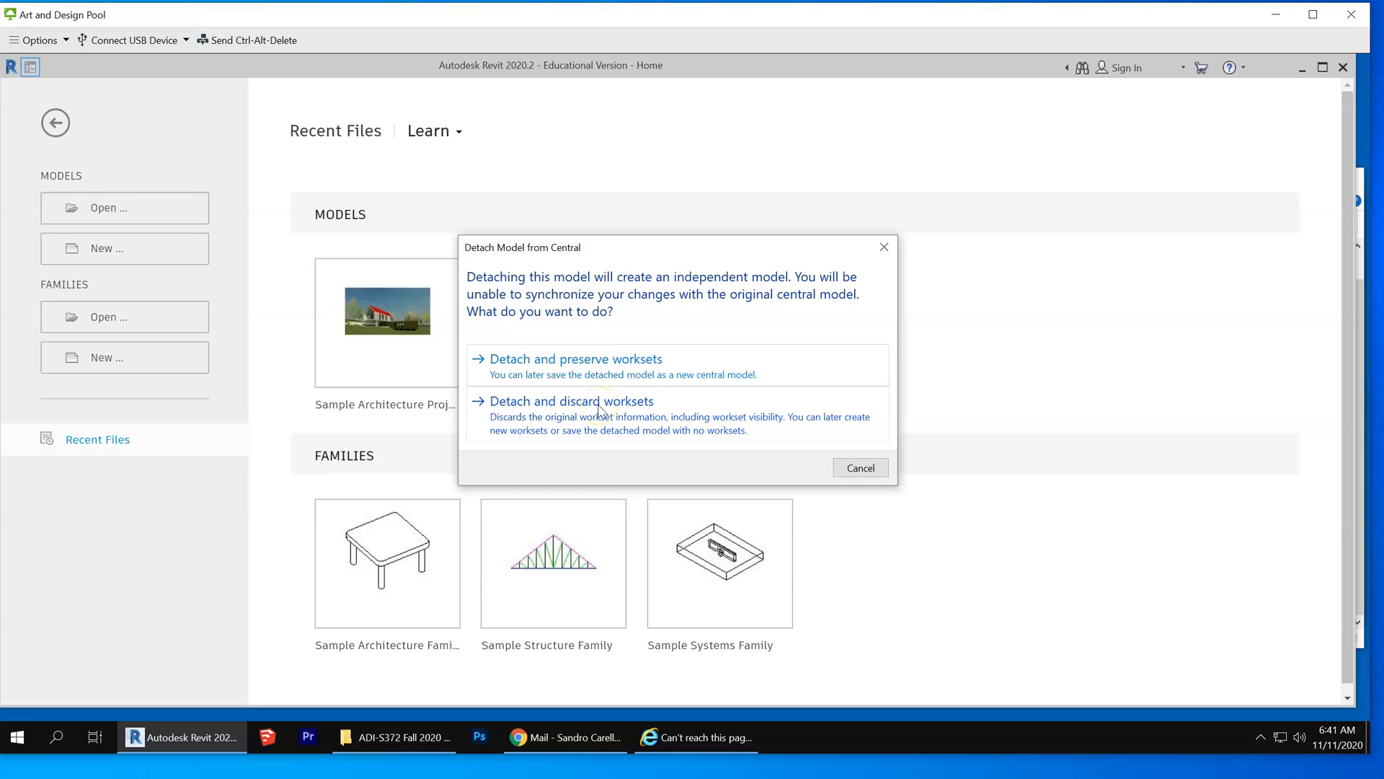
pyautogui.click(858, 467)
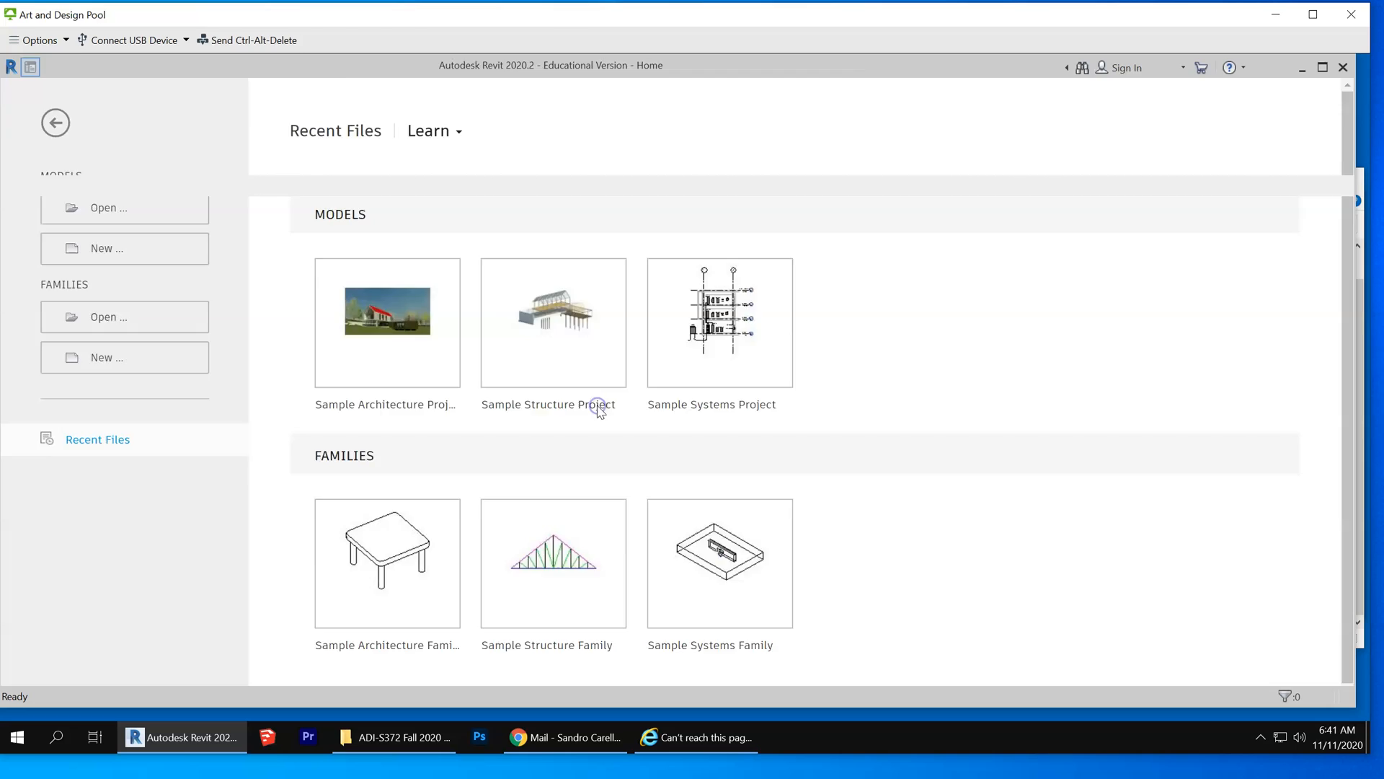
# Step: Ignore the Unresolved References warning so the project opens on sheet A-9.3
pyautogui.doubleClick(554, 321)
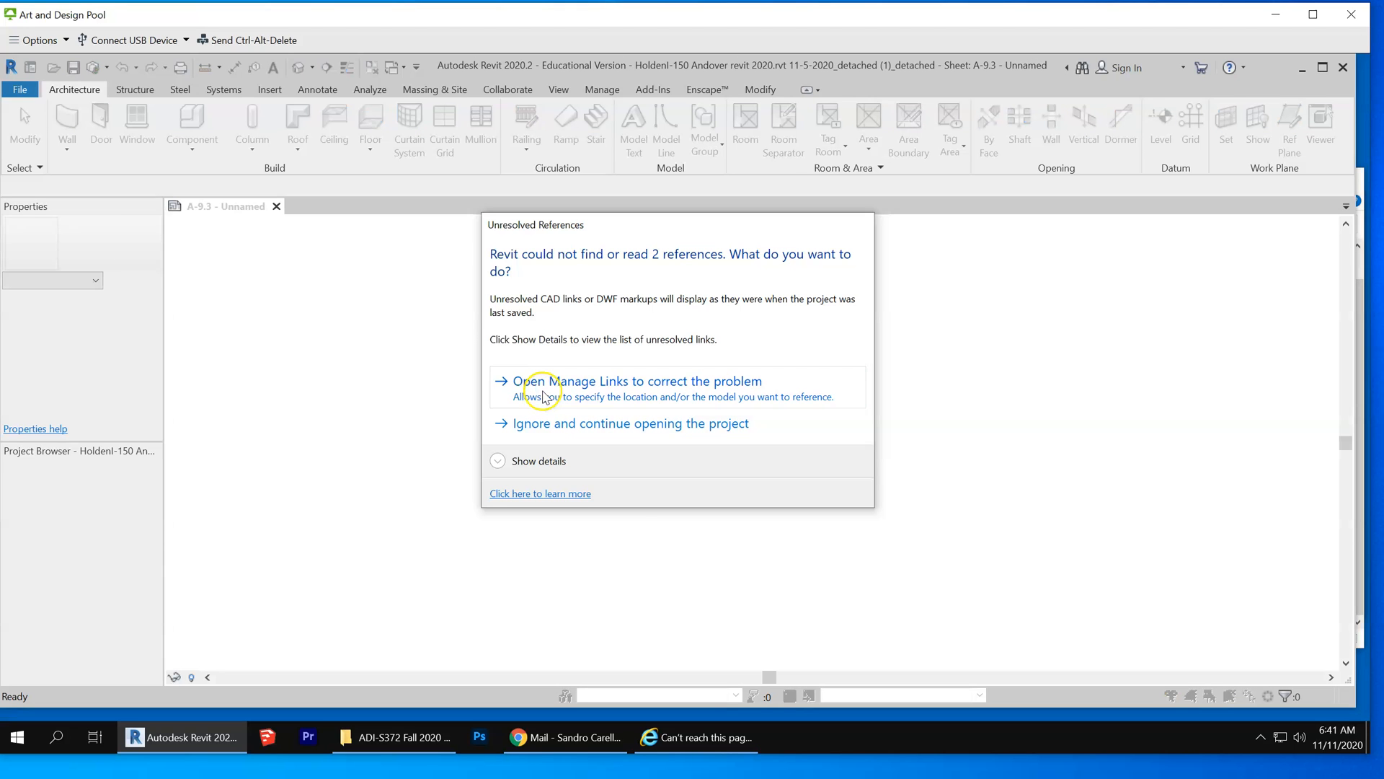
pyautogui.click(630, 422)
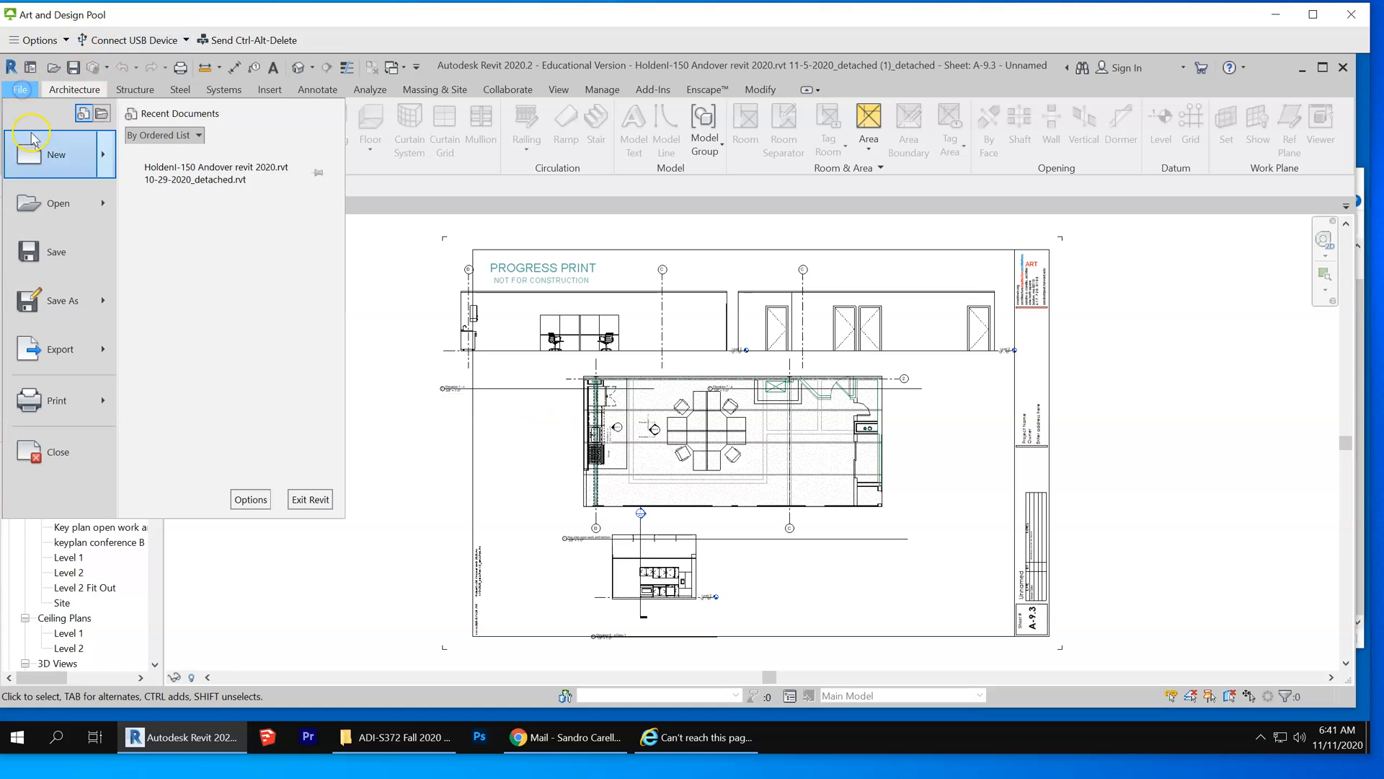
# Step: Save the project as 'Holden 150 Andover revit 2020-FIXED' in the Construction Documents folder
pyautogui.click(56, 300)
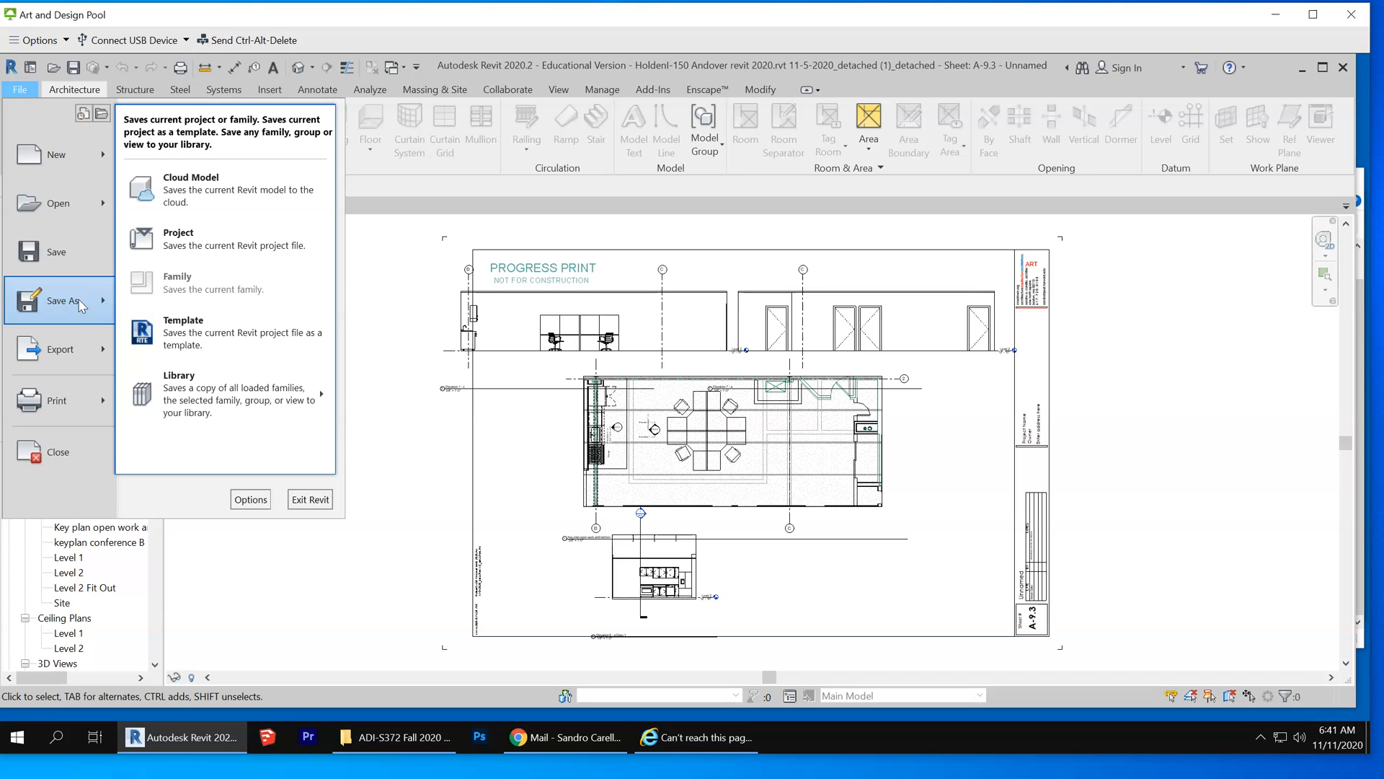
pyautogui.click(179, 237)
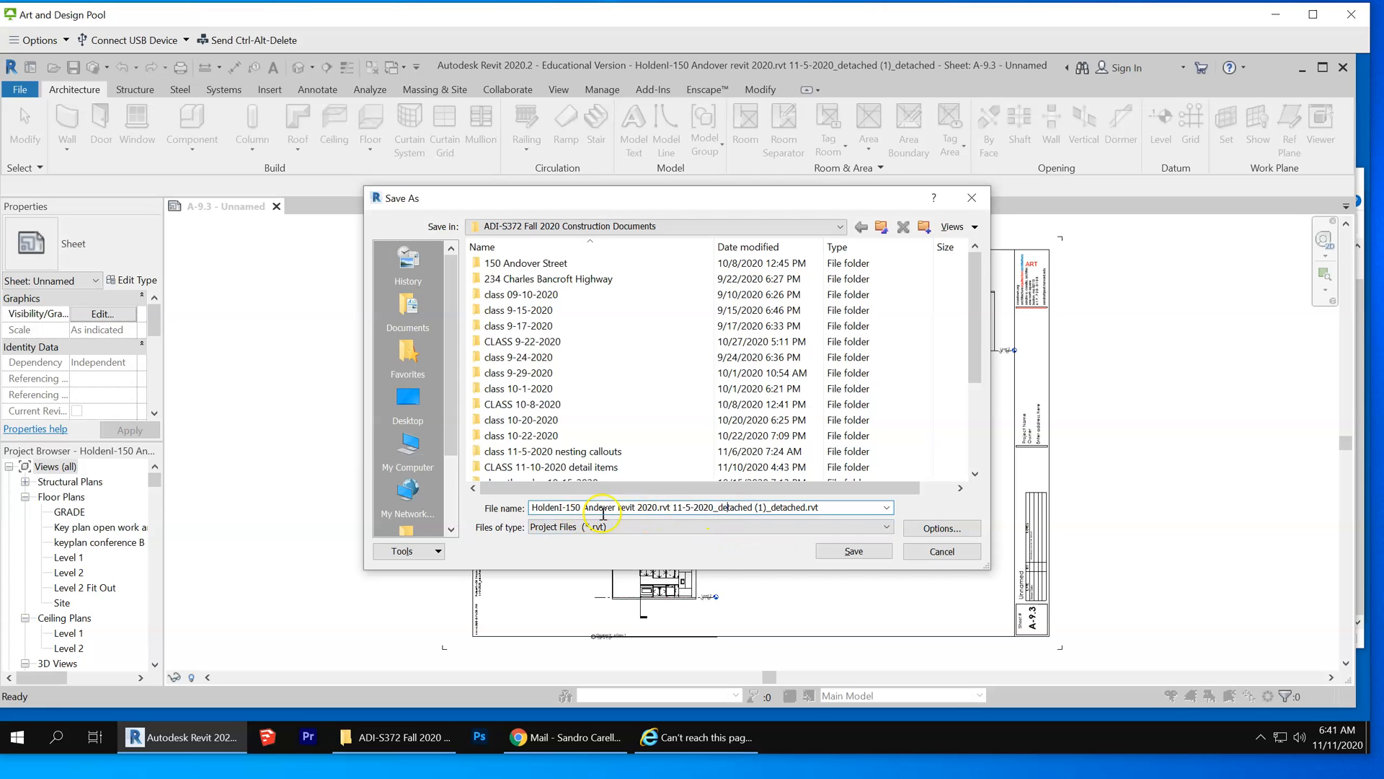
pyautogui.moveTo(657, 506)
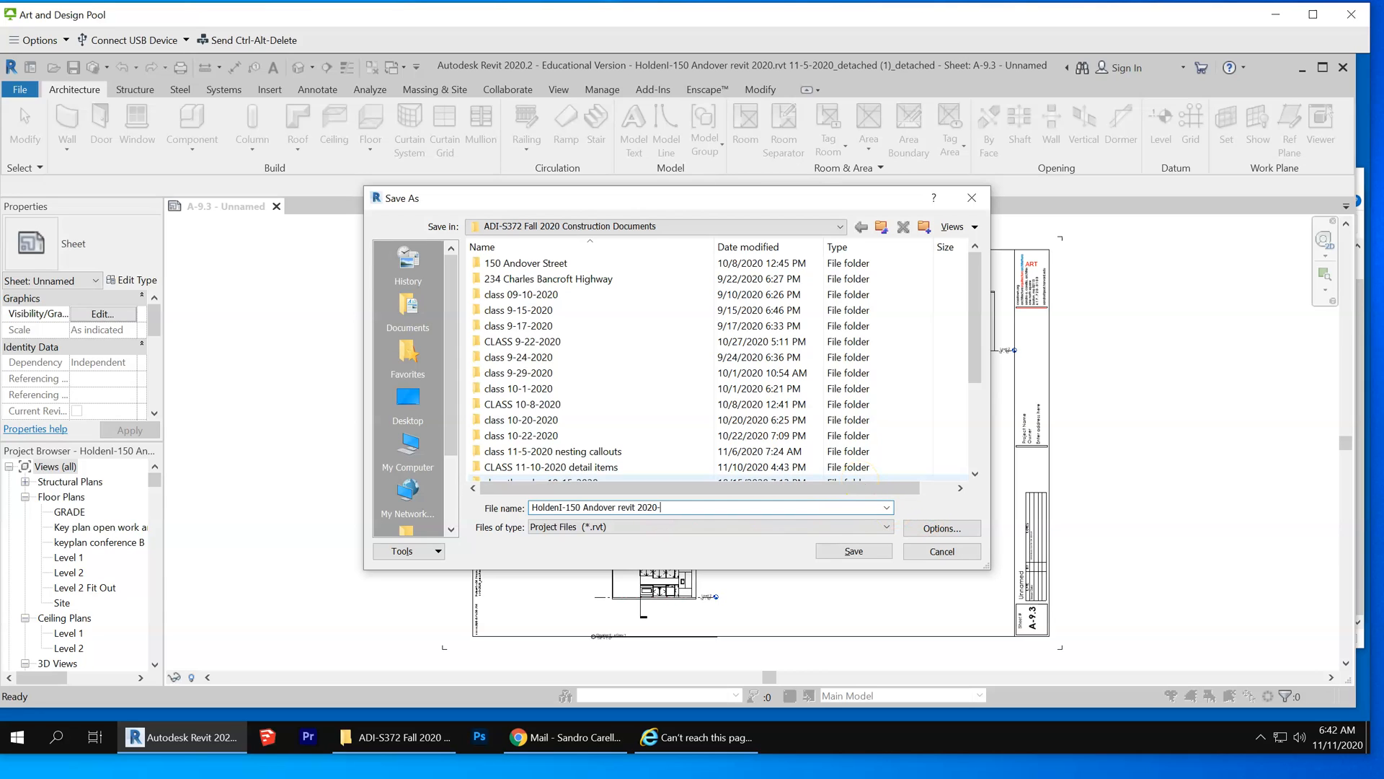
pyautogui.write('Fl')
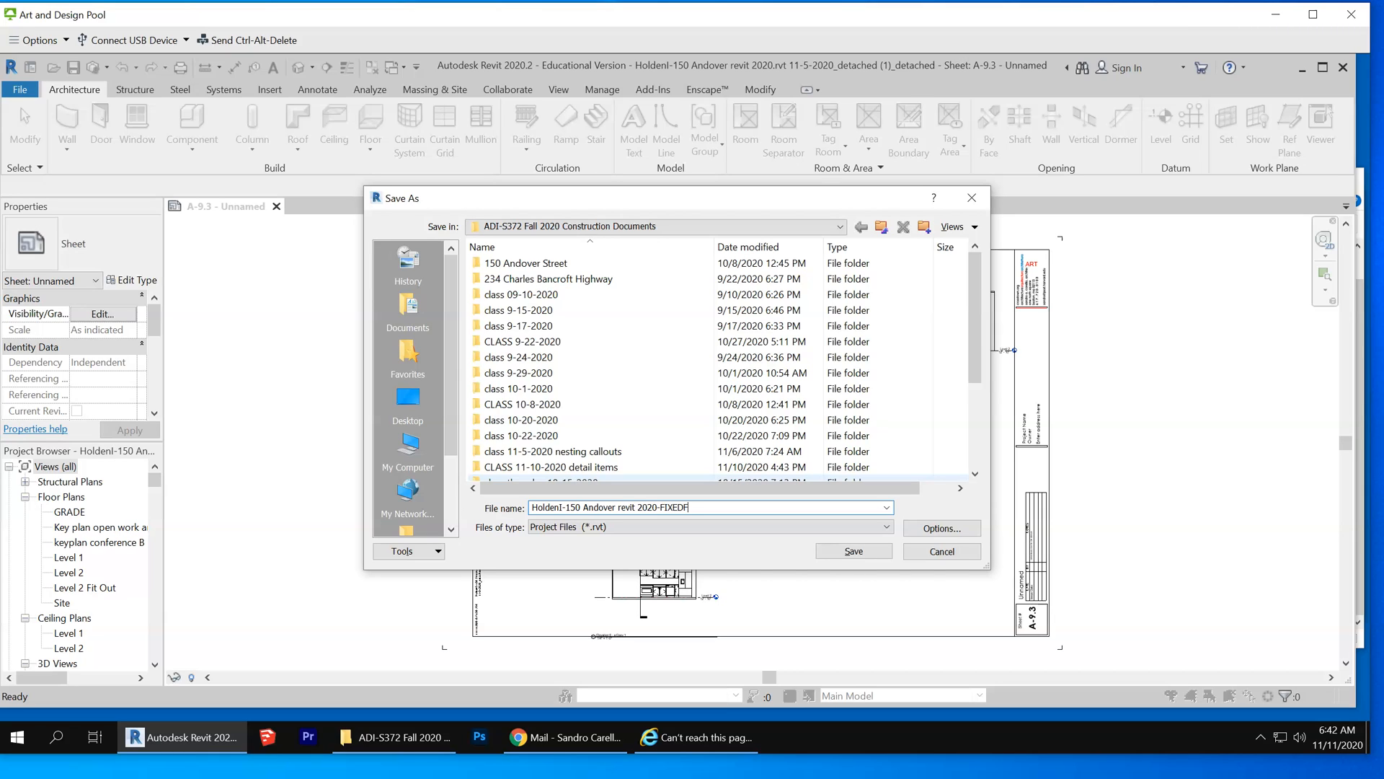
pyautogui.press('Backspace')
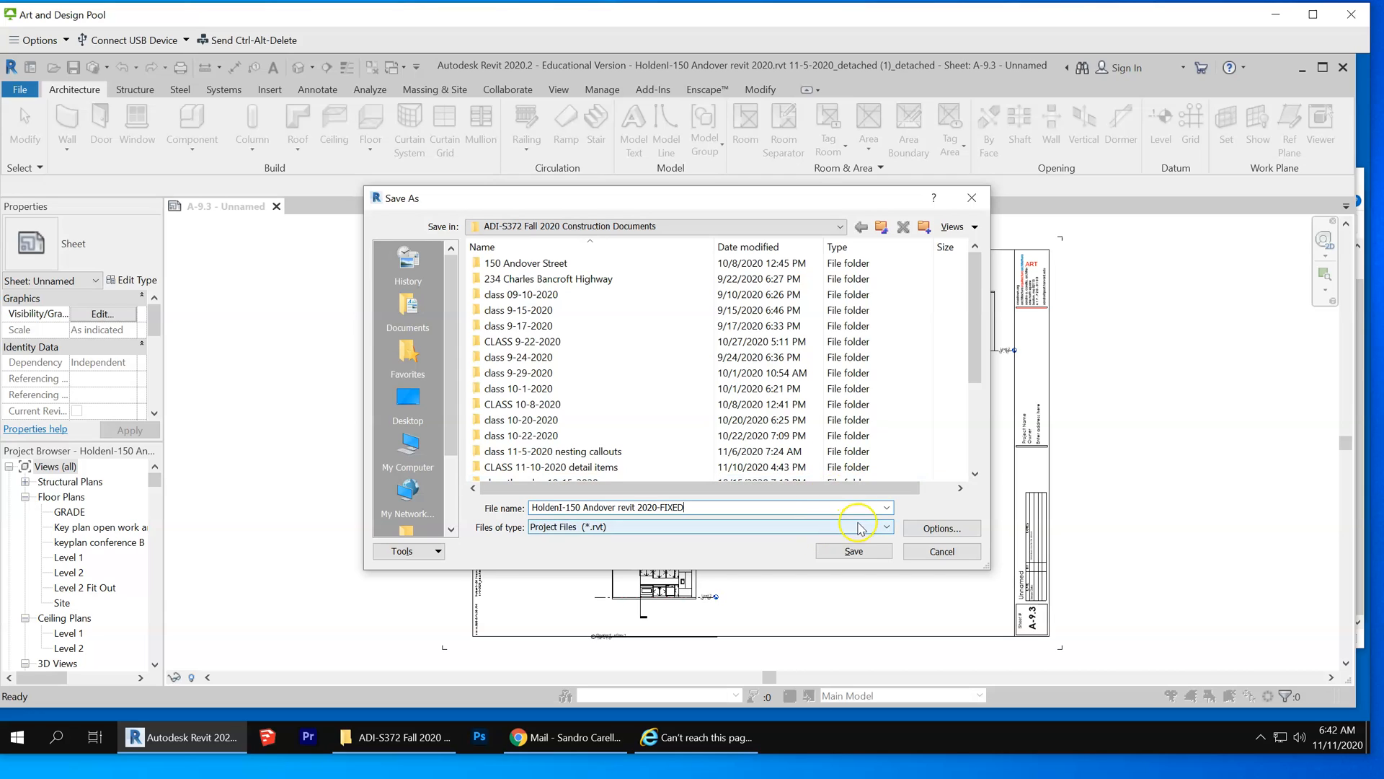
pyautogui.click(852, 551)
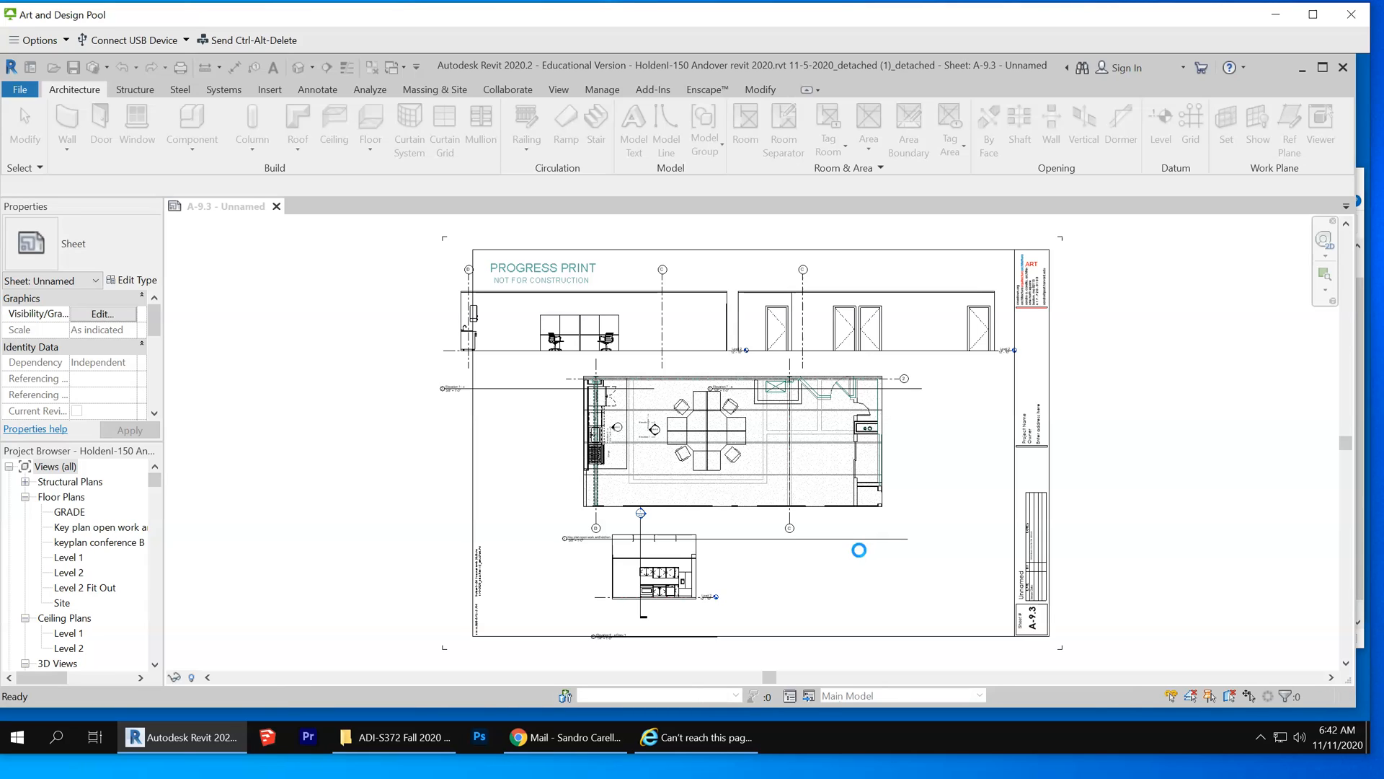
# Step: Close the FIXED project, returning to the Revit Home screen of recent models
pyautogui.click(857, 549)
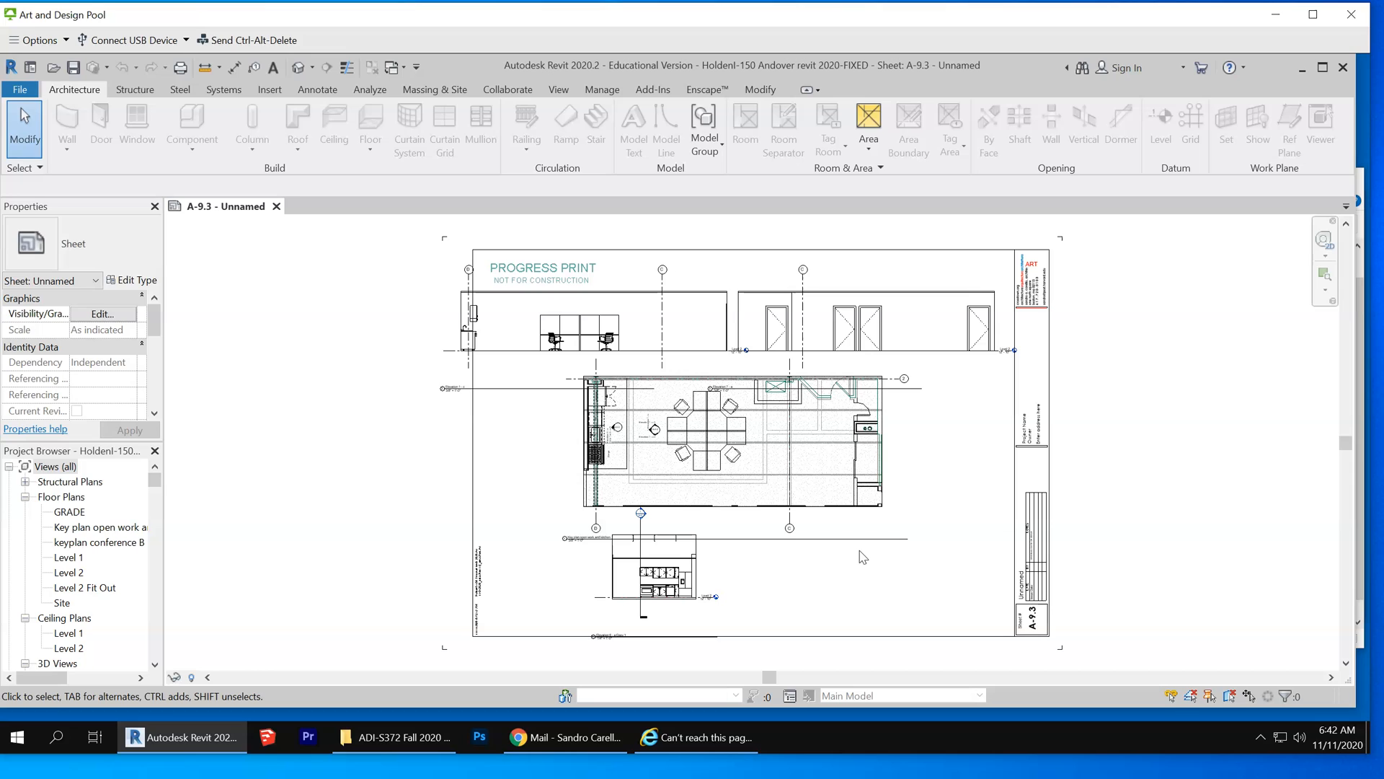
pyautogui.moveTo(137, 128)
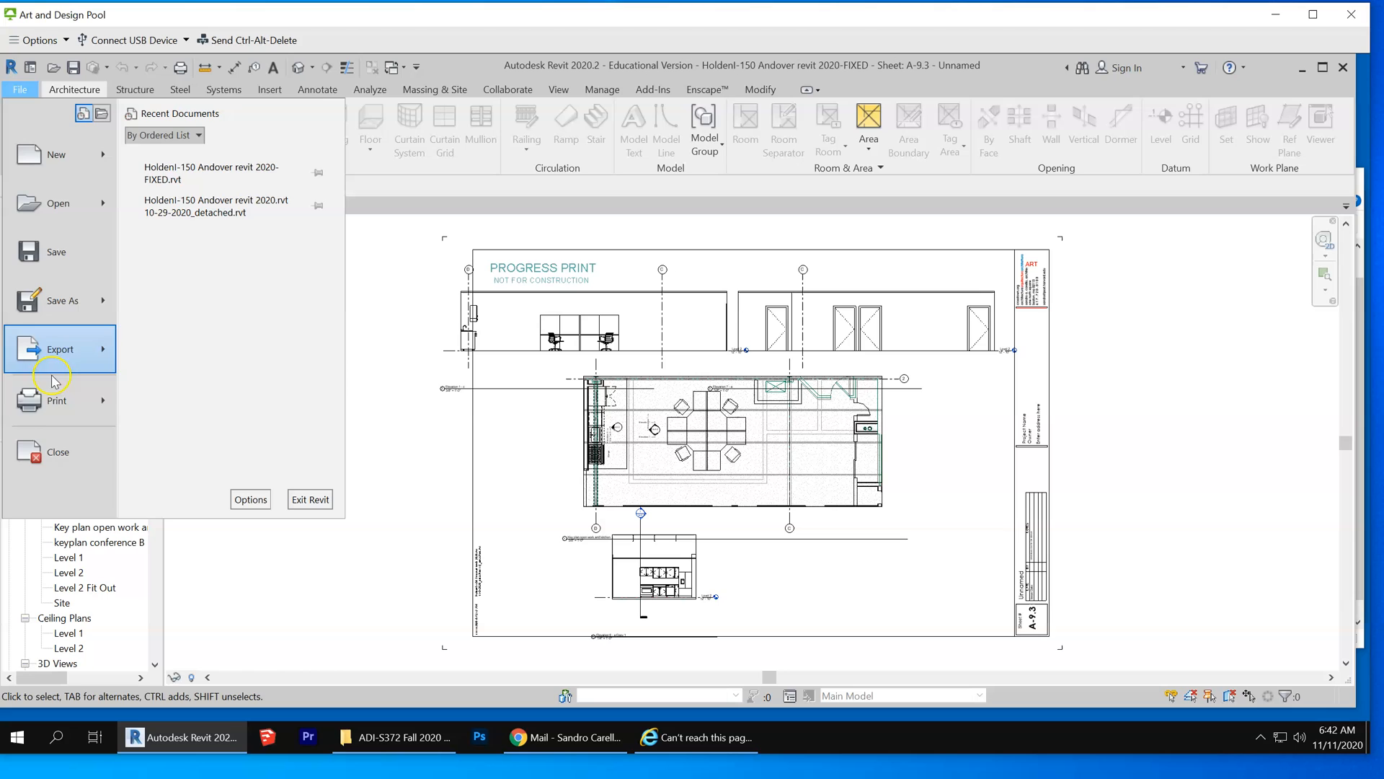
pyautogui.click(58, 451)
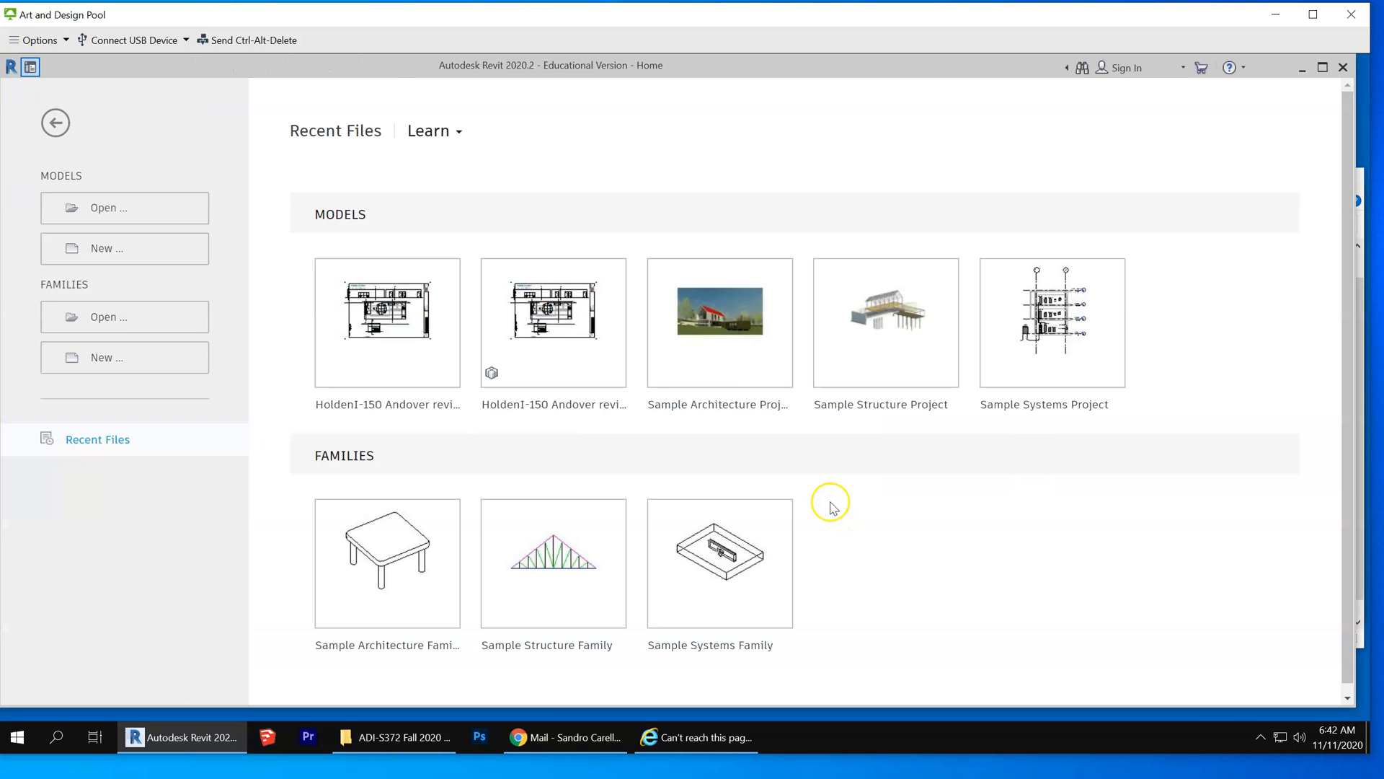
pyautogui.moveTo(1322, 68)
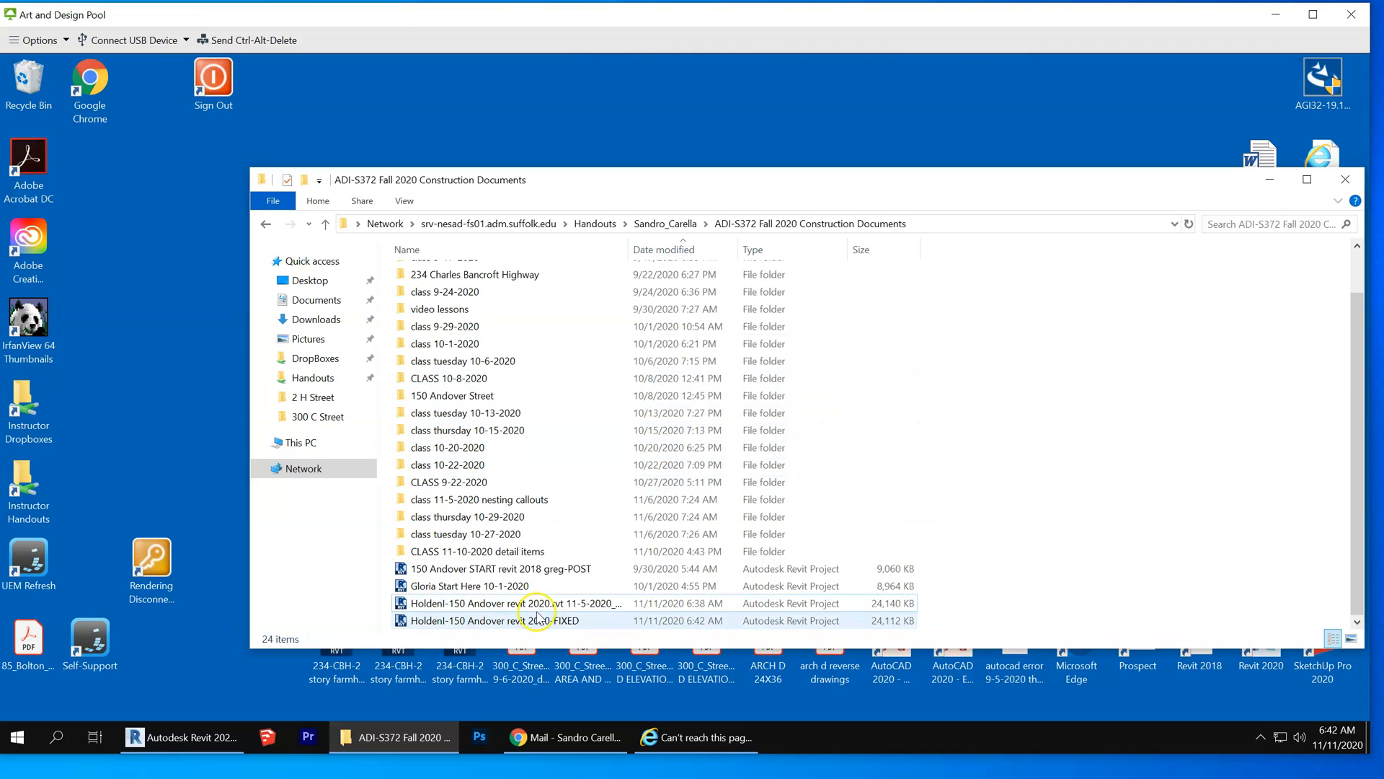
# Step: Drag the 2020-FIXED .rvt file from Construction Documents onto the desktop as a copy
pyautogui.click(529, 620)
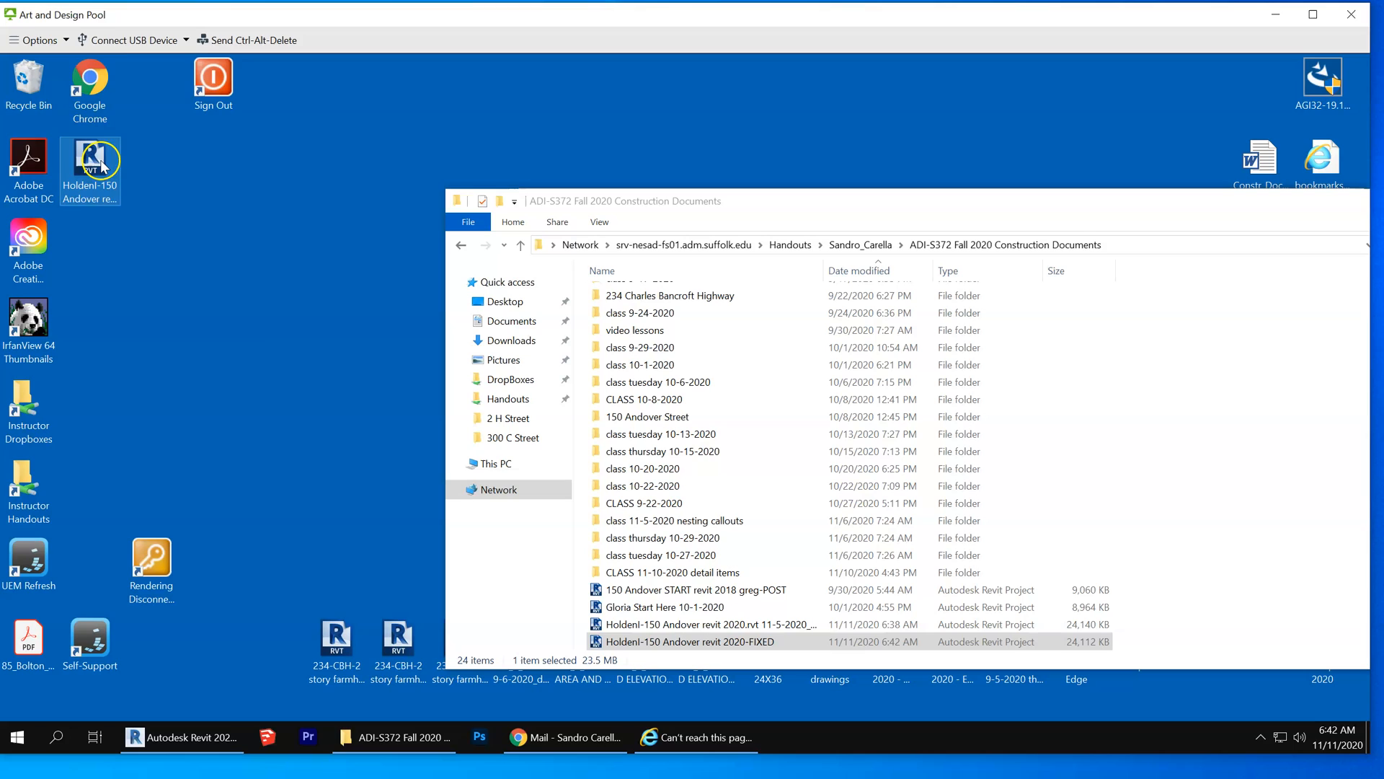
pyautogui.moveTo(260, 365)
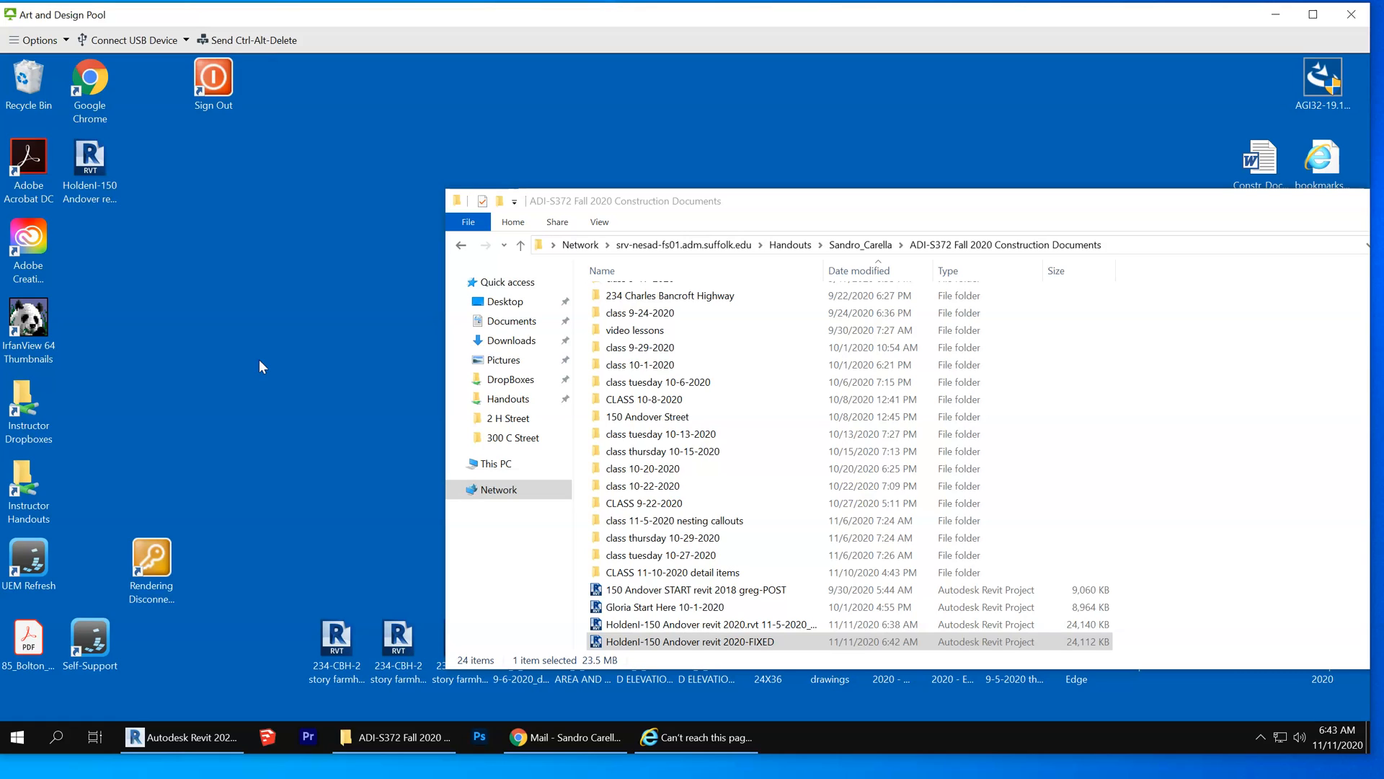
pyautogui.moveTo(182, 737)
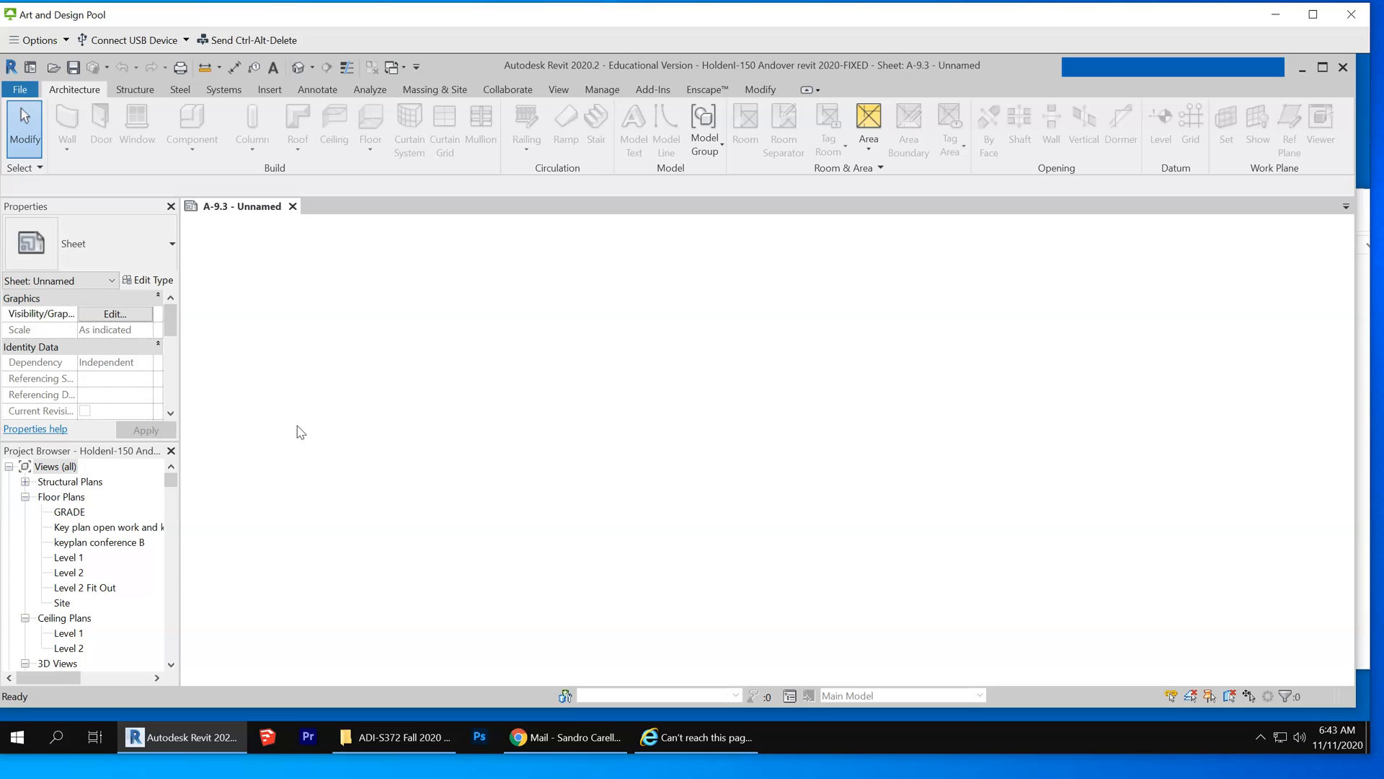
pyautogui.moveTo(377, 427)
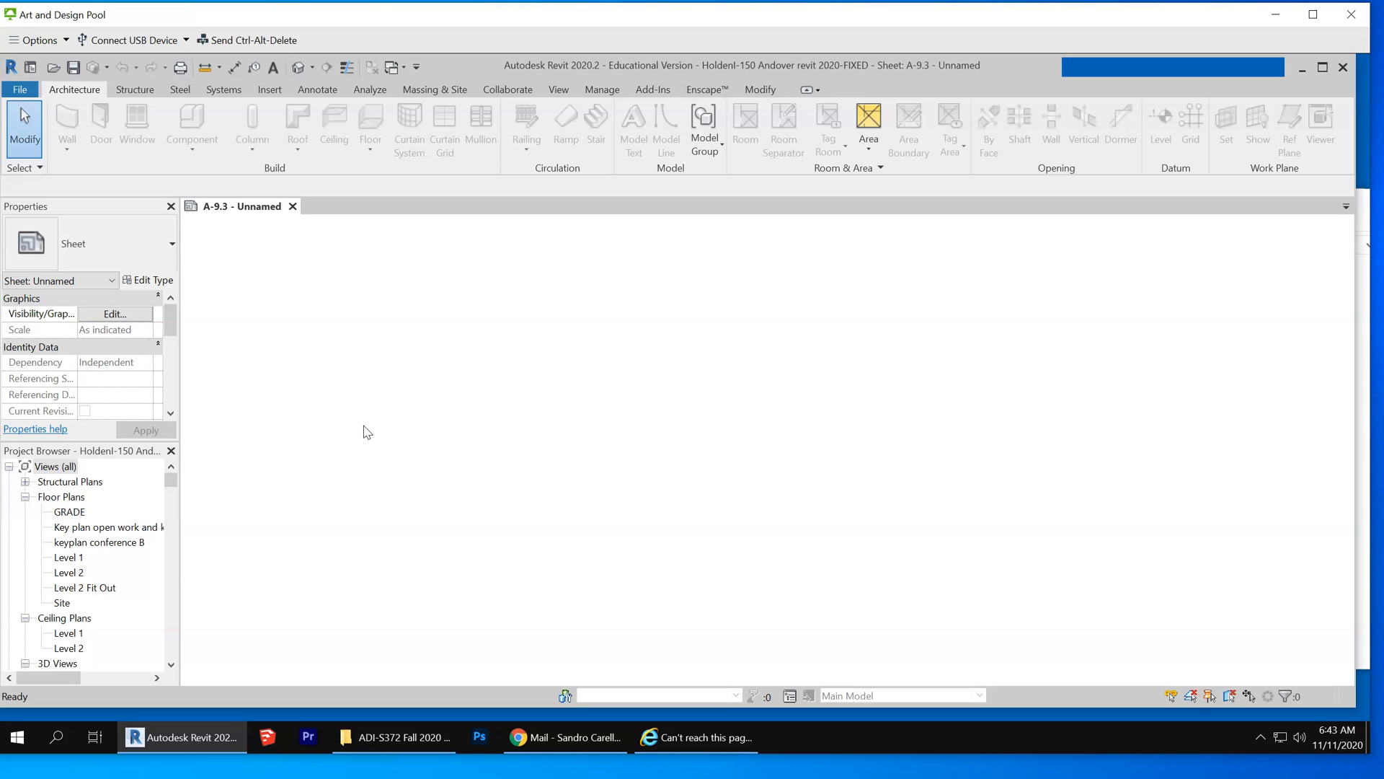
pyautogui.moveTo(126, 484)
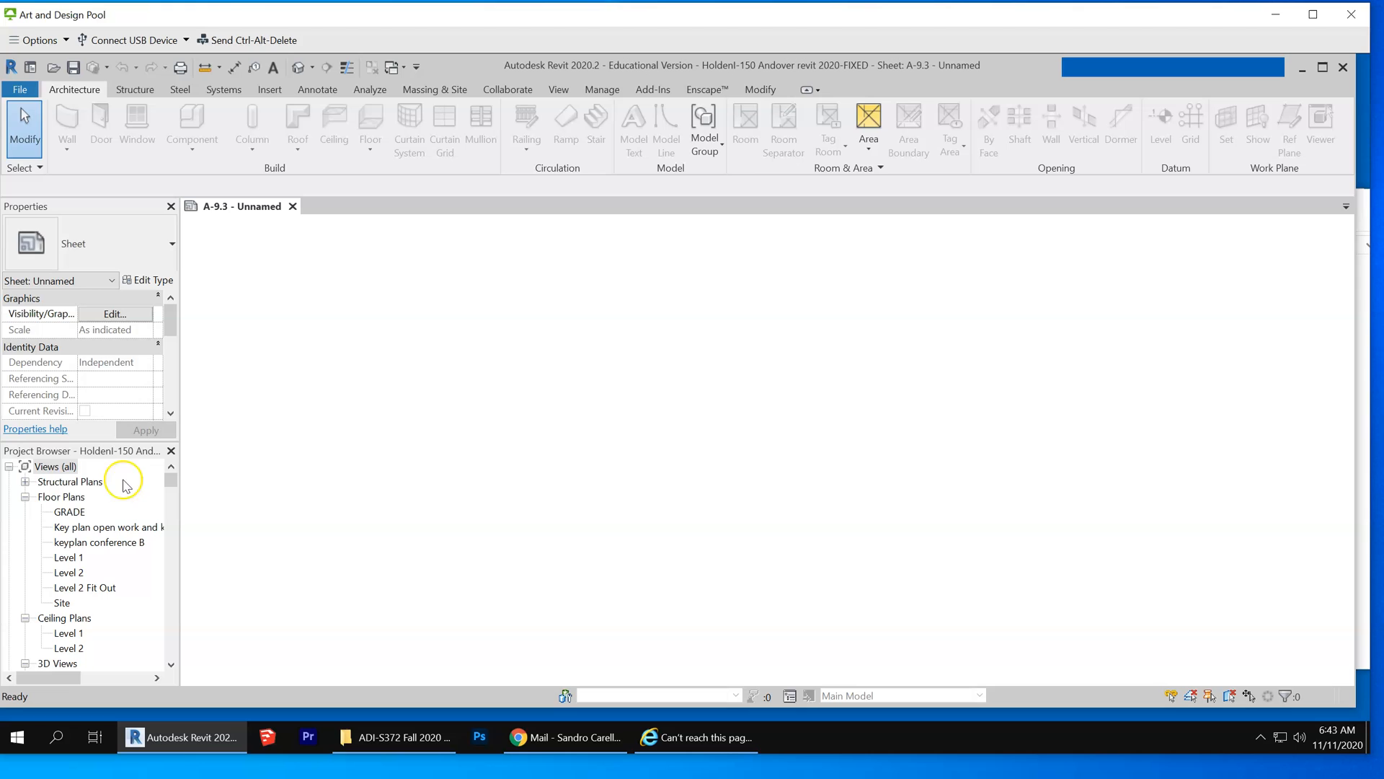
# Step: In the reopened FIXED project, show the GRADE floor plan then the Key plan open work and kitchen view
pyautogui.doubleClick(69, 510)
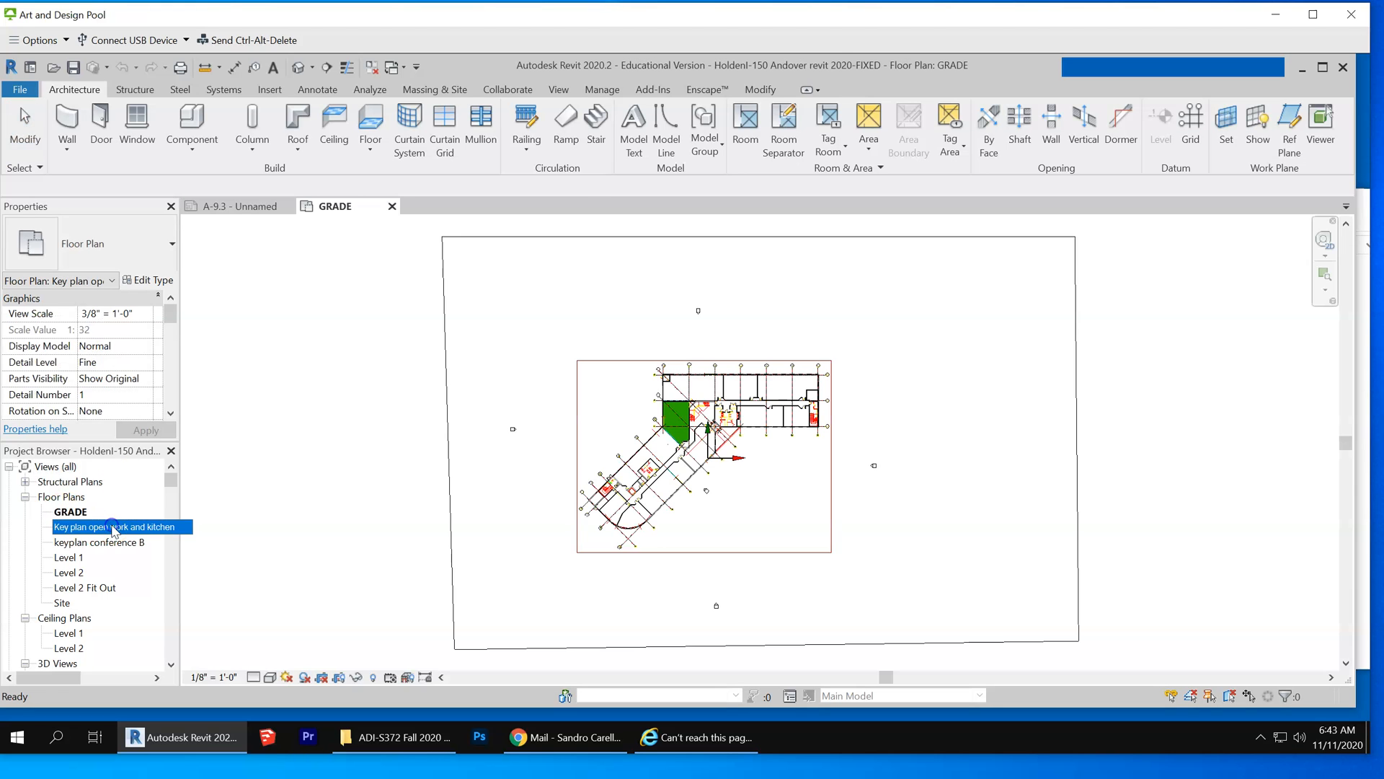
pyautogui.doubleClick(114, 527)
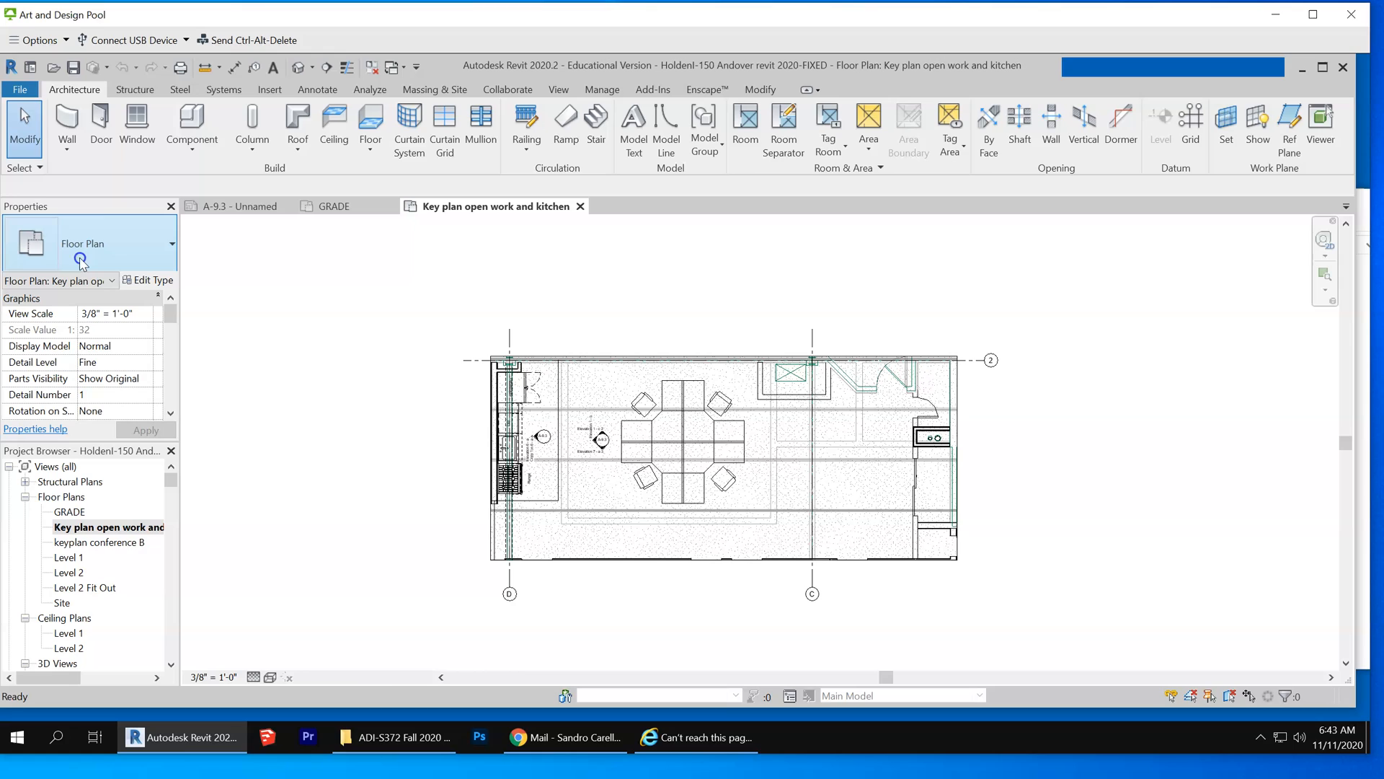
pyautogui.click(794, 353)
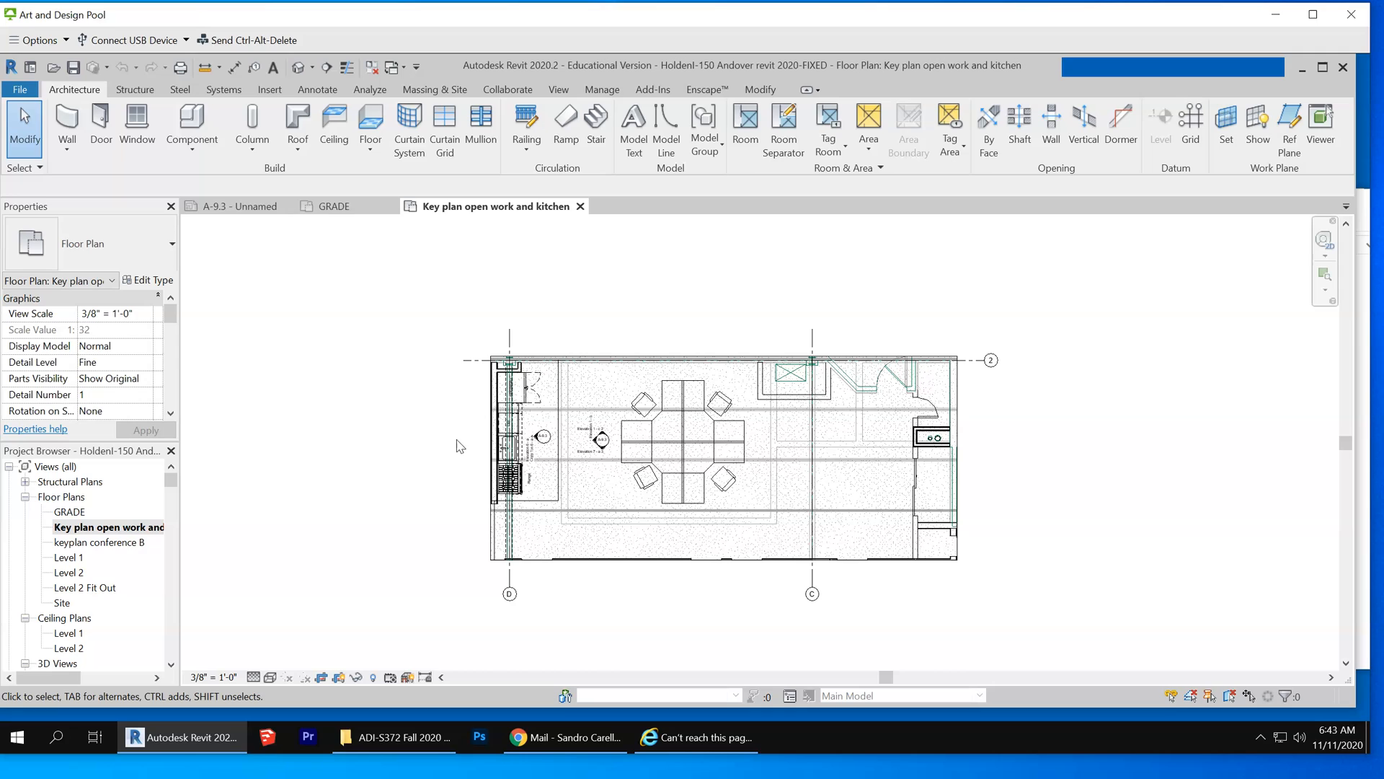
pyautogui.moveTo(291, 744)
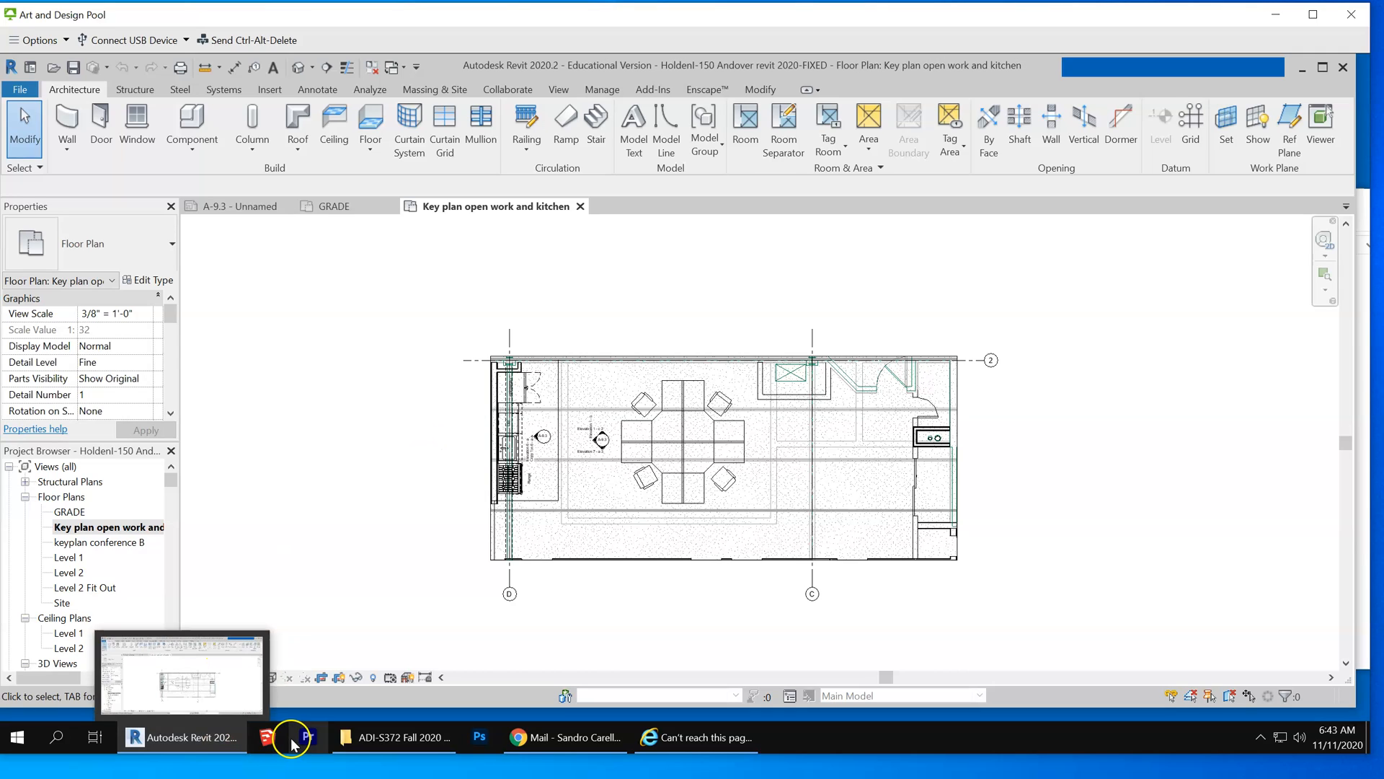